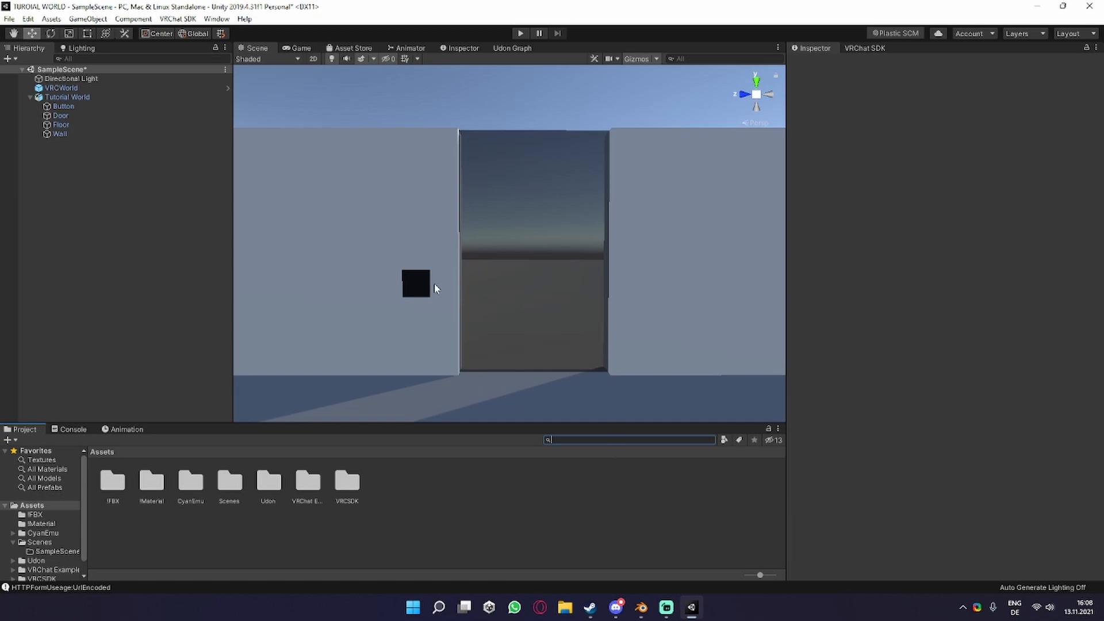
{"action": "mouse_move", "coordinate": [431, 289]}
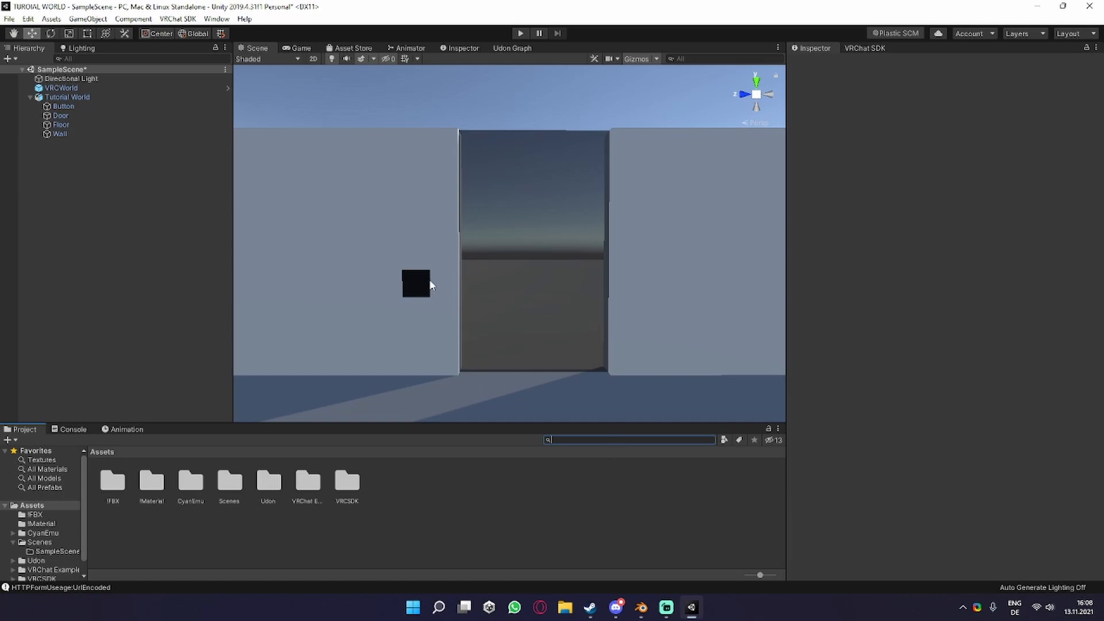
{"action": "mouse_move", "coordinate": [449, 290]}
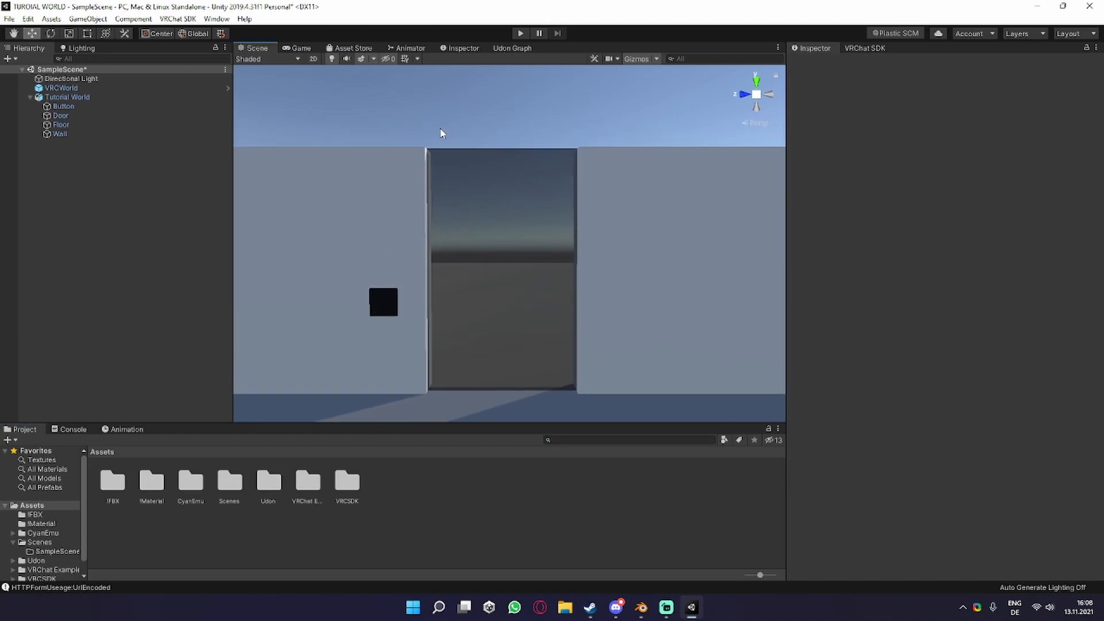
- Review the Tutorial World group and Door object, then select the Button cube in the Inspector
{"action": "left_click", "coordinate": [67, 97]}
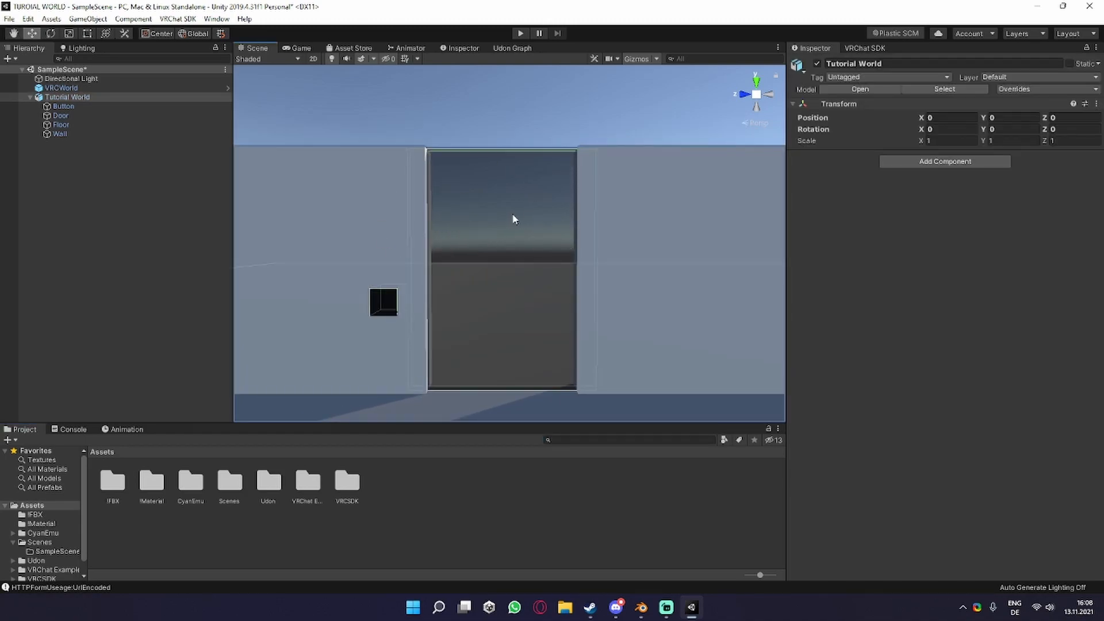
{"action": "left_click", "coordinate": [61, 116]}
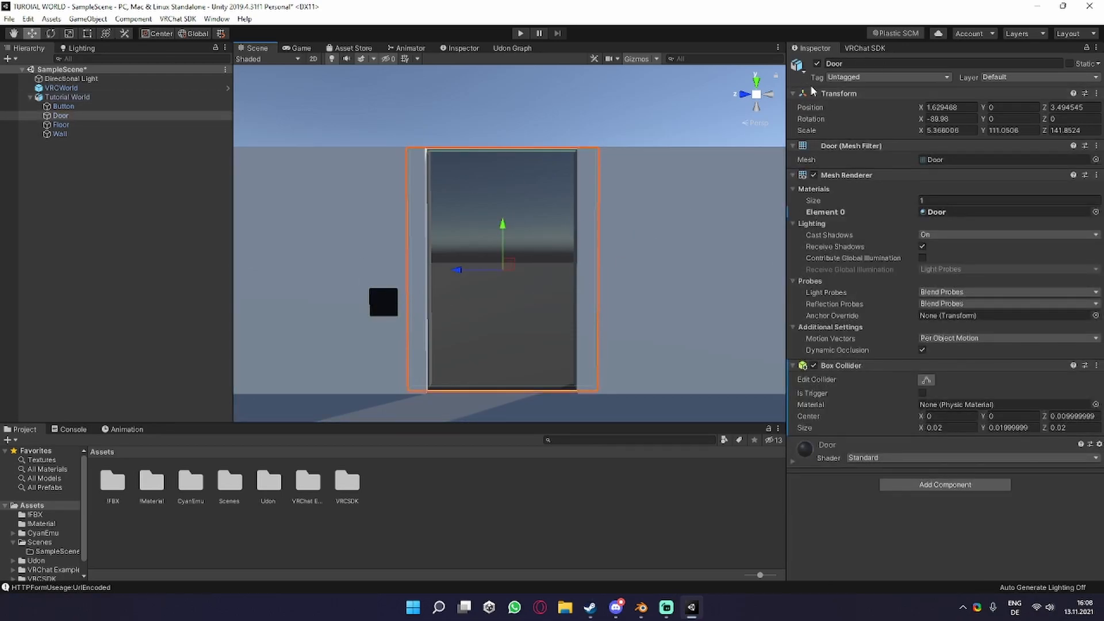
{"action": "double_click", "coordinate": [834, 64]}
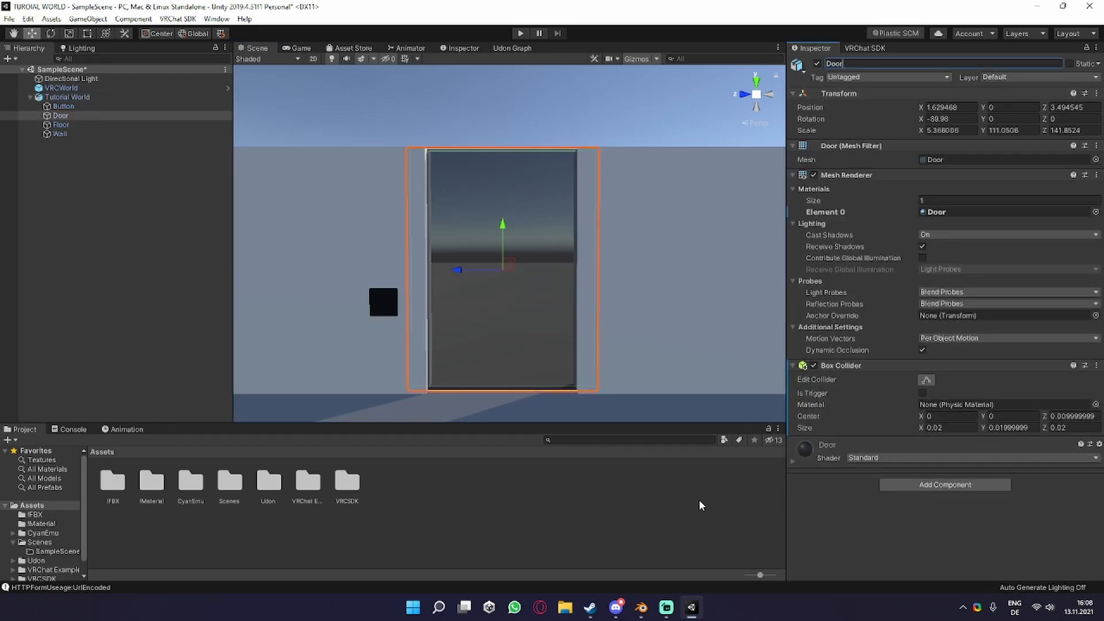
{"action": "left_click", "coordinate": [68, 96]}
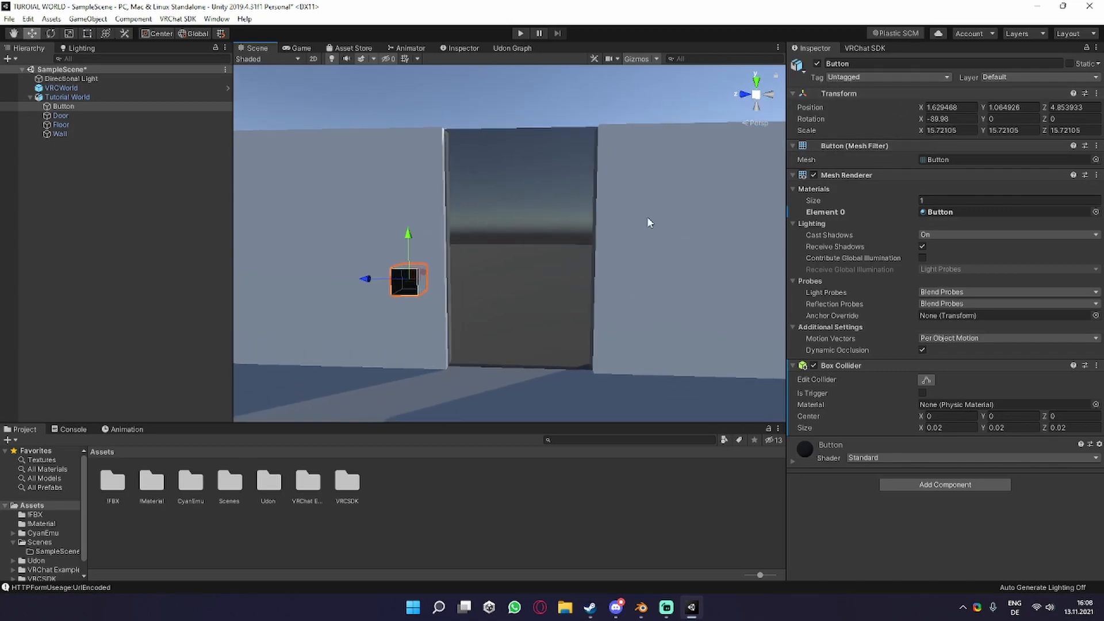
{"action": "mouse_move", "coordinate": [568, 239]}
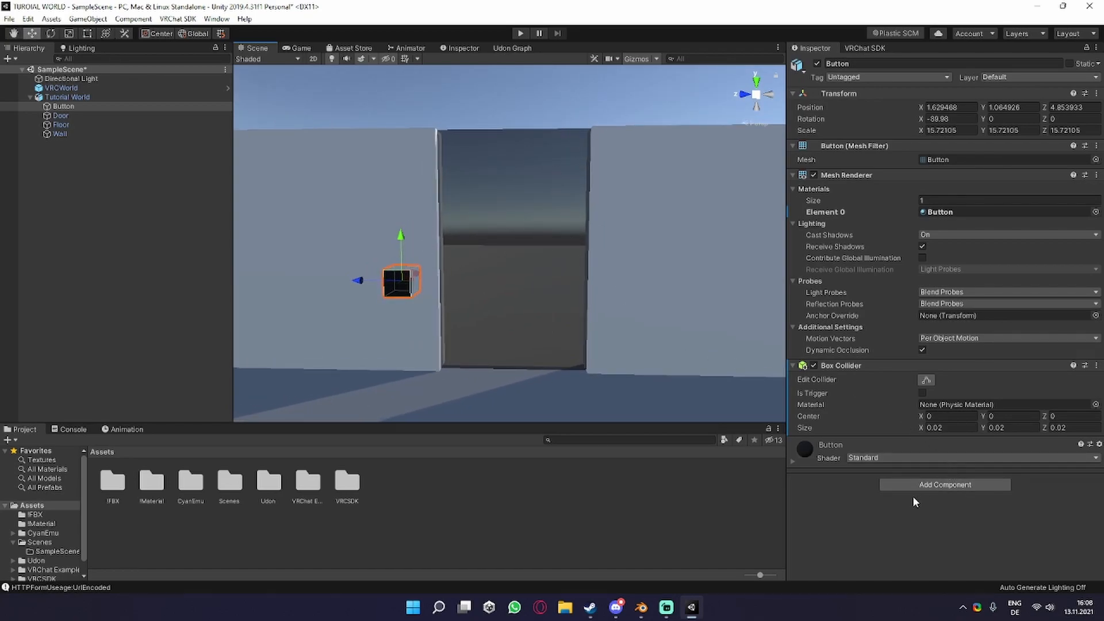
{"action": "mouse_move", "coordinate": [408, 271]}
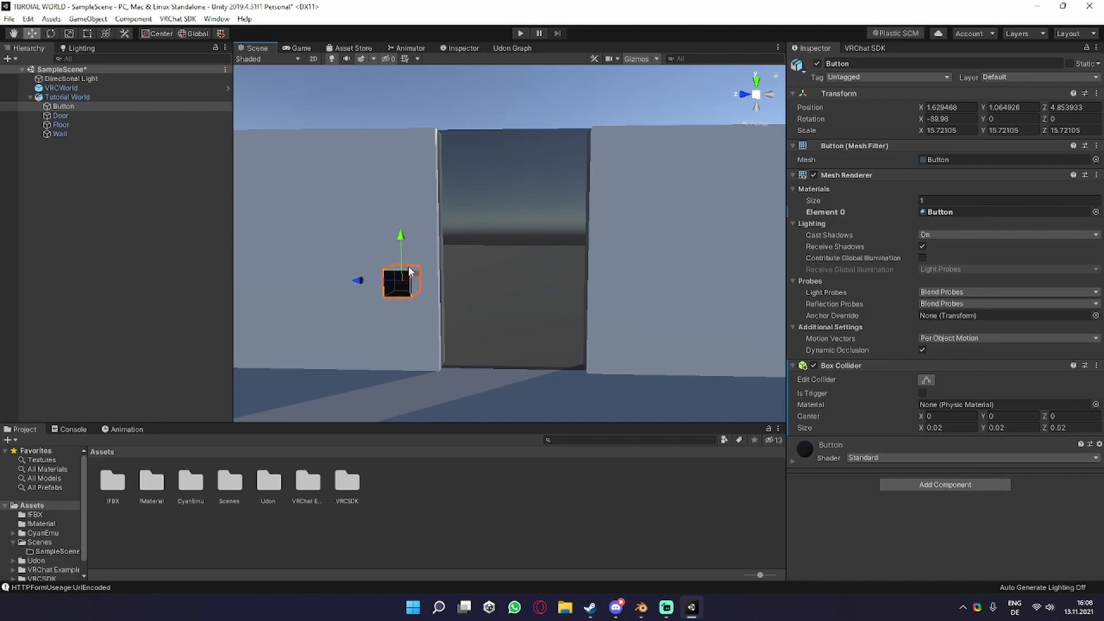
- Add an Udon Behaviour component (search 'udon') to the Button and create a new program asset for it
{"action": "type", "text": "udo"}
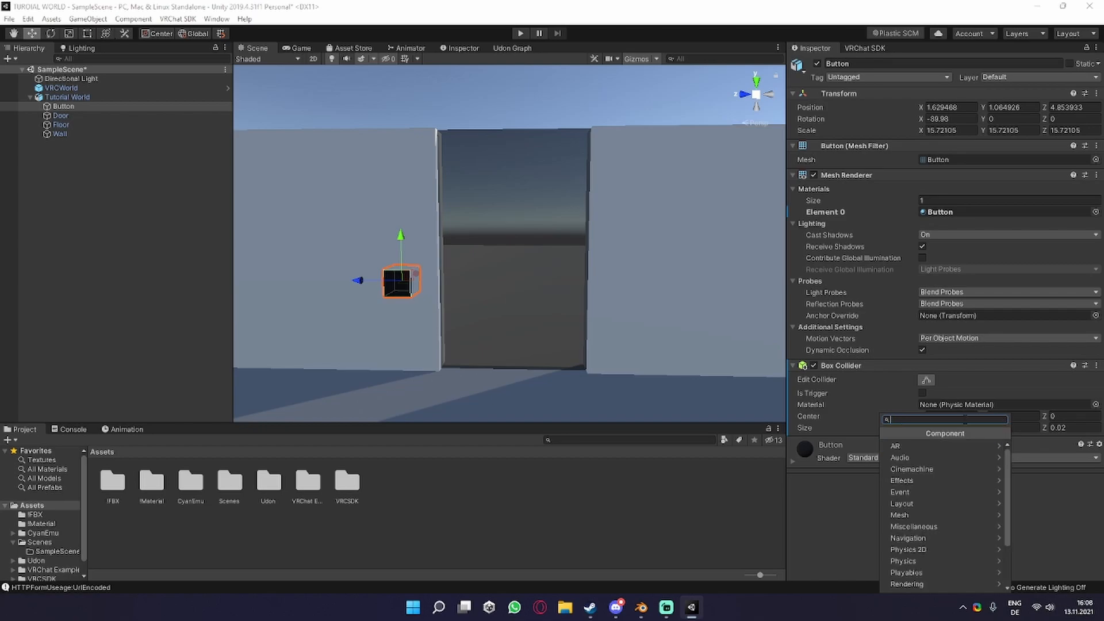
{"action": "type", "text": "udon"}
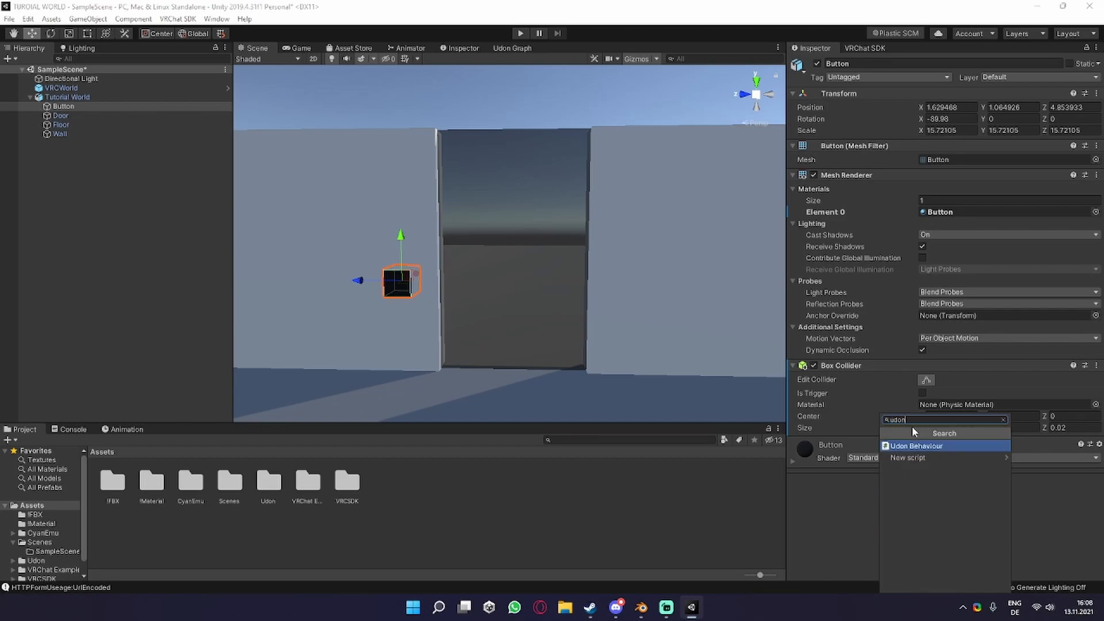
{"action": "left_click", "coordinate": [915, 445]}
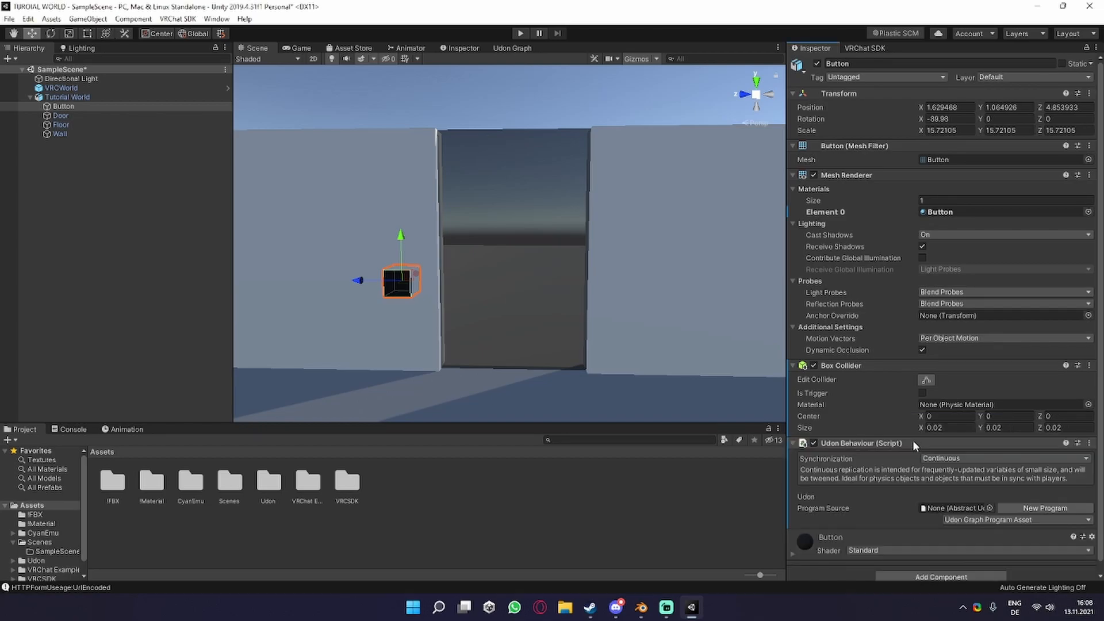
{"action": "mouse_move", "coordinate": [850, 287]}
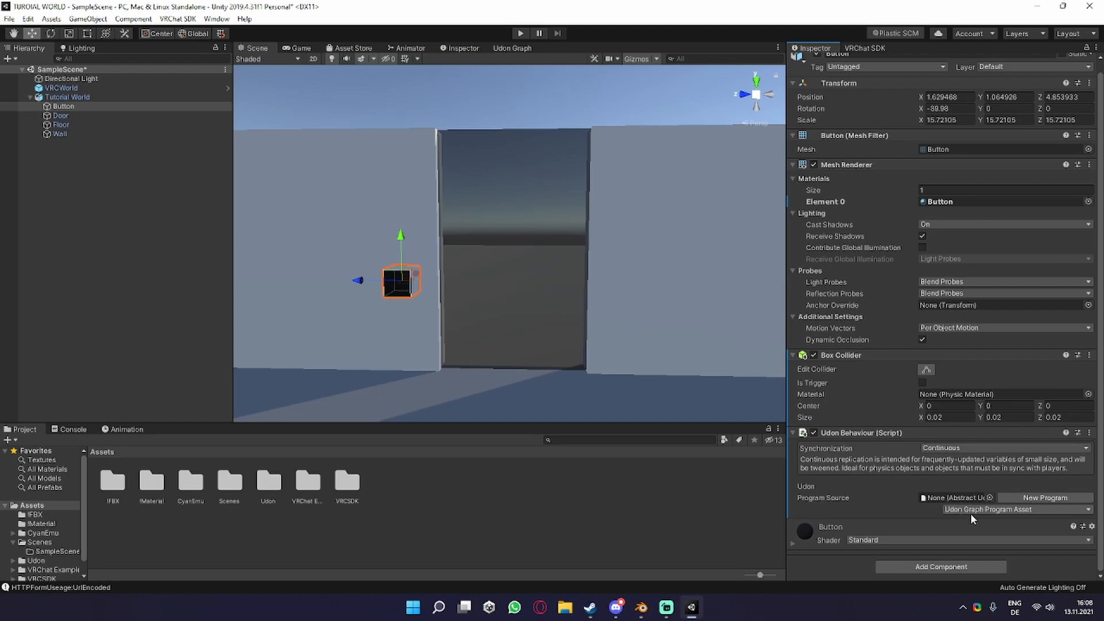
{"action": "mouse_move", "coordinate": [959, 507]}
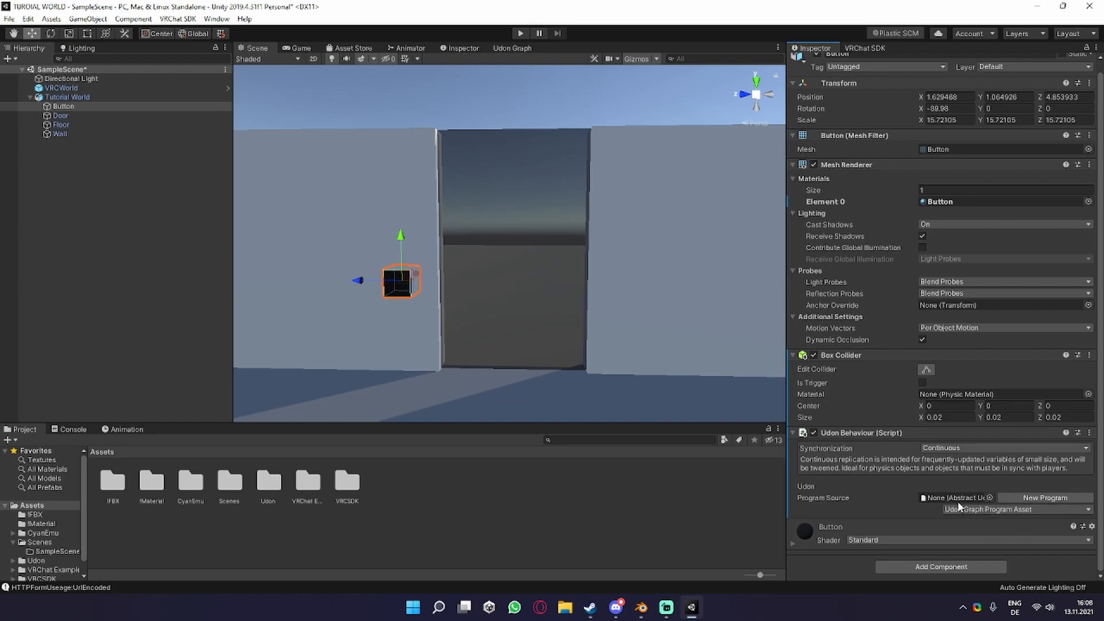
{"action": "mouse_move", "coordinate": [1045, 498]}
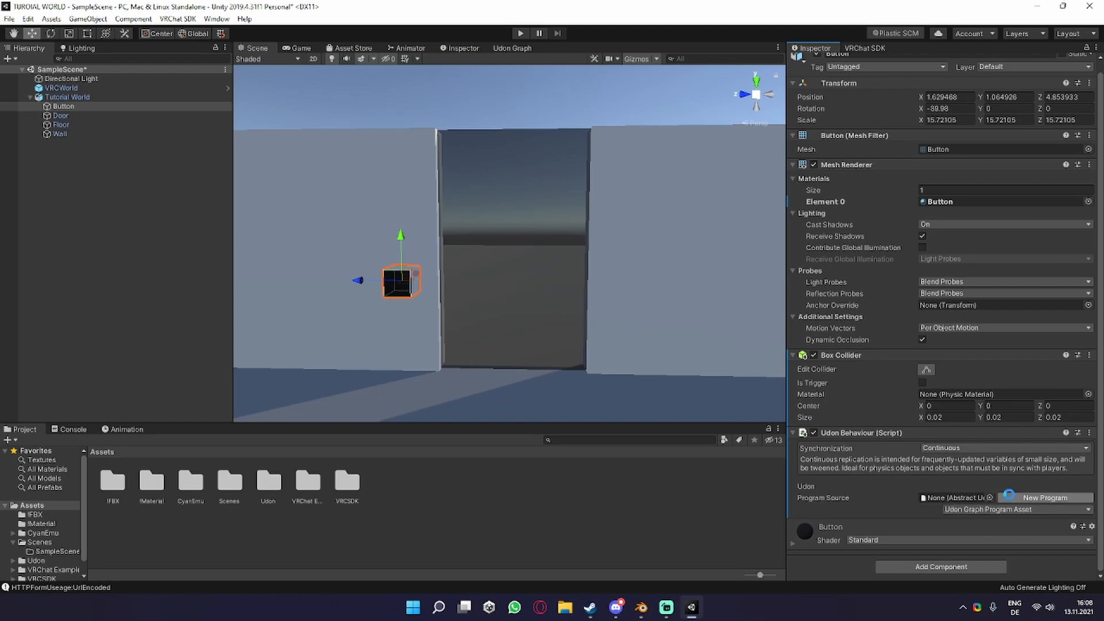
{"action": "left_click", "coordinate": [1045, 498]}
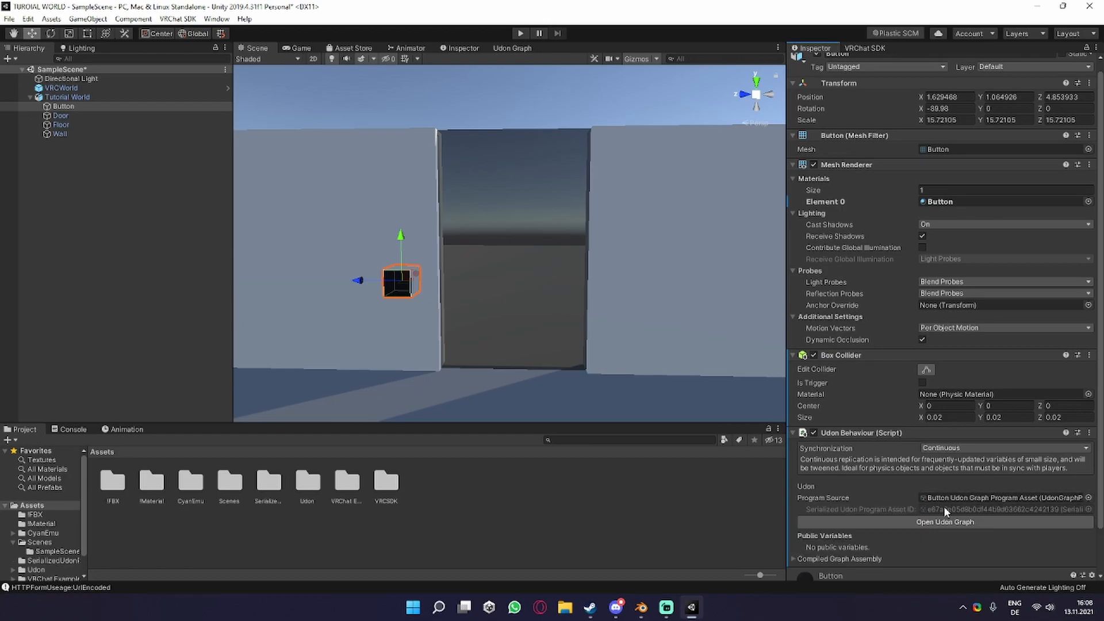
{"action": "scroll", "scroll_direction": "down", "scroll_amount": 3}
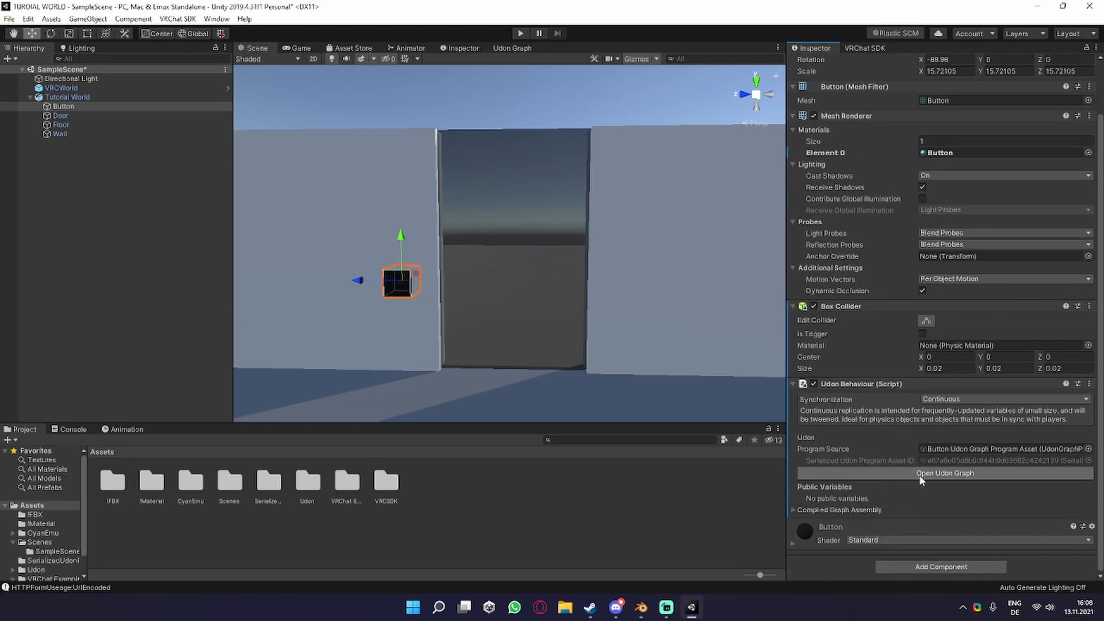
- Open the Button's empty Udon graph in the graph editor, checking the Scene view briefly
{"action": "left_click", "coordinate": [944, 473]}
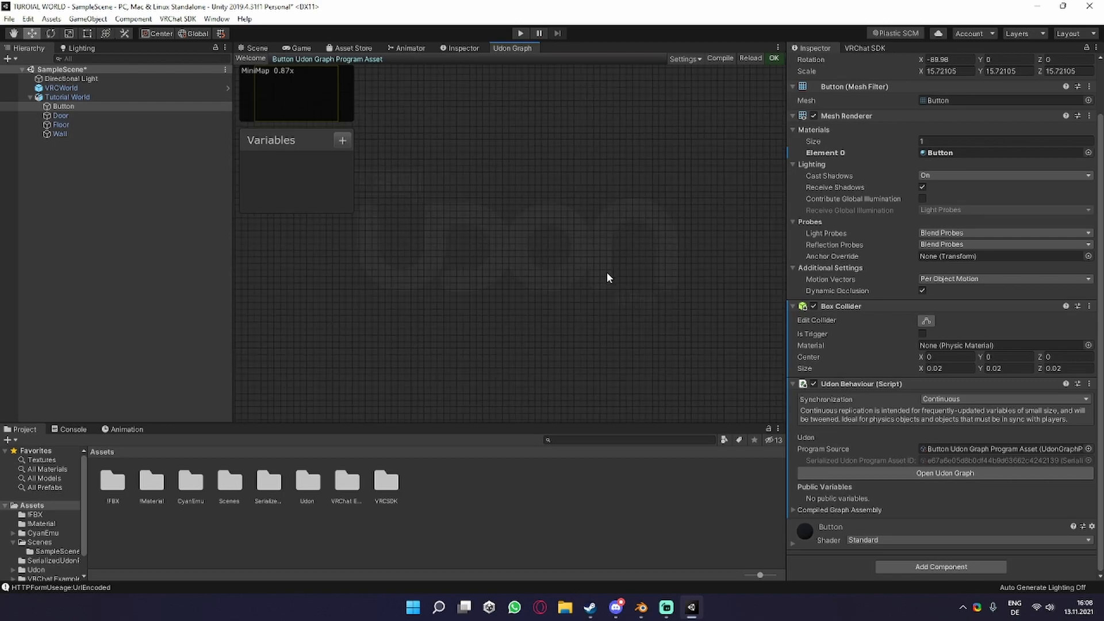
{"action": "scroll", "scroll_direction": "down", "scroll_amount": 3}
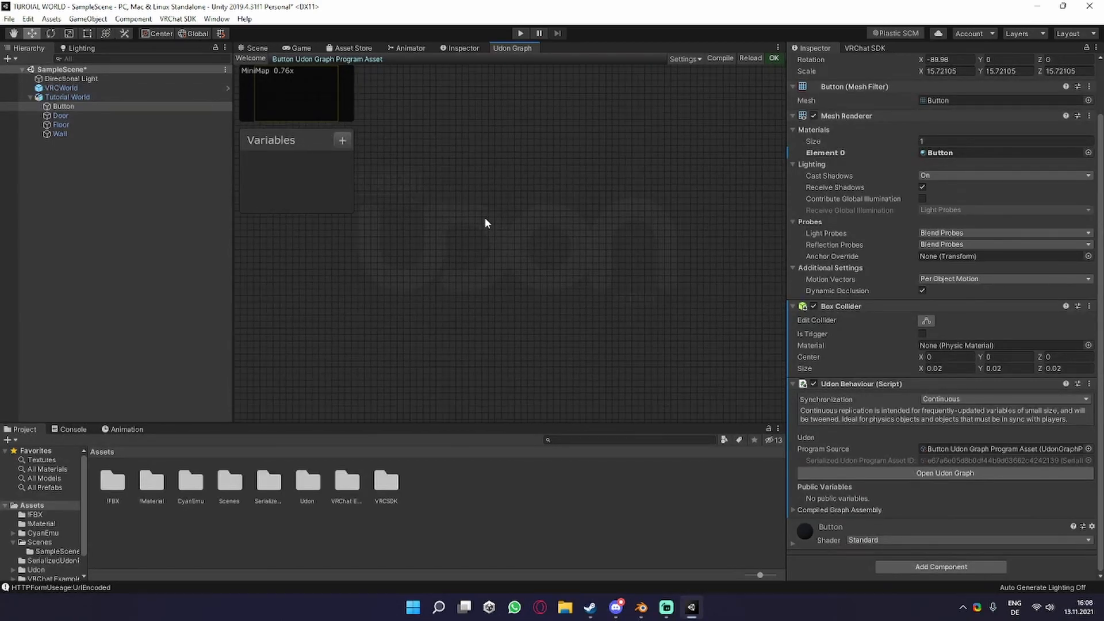
{"action": "mouse_move", "coordinate": [601, 273]}
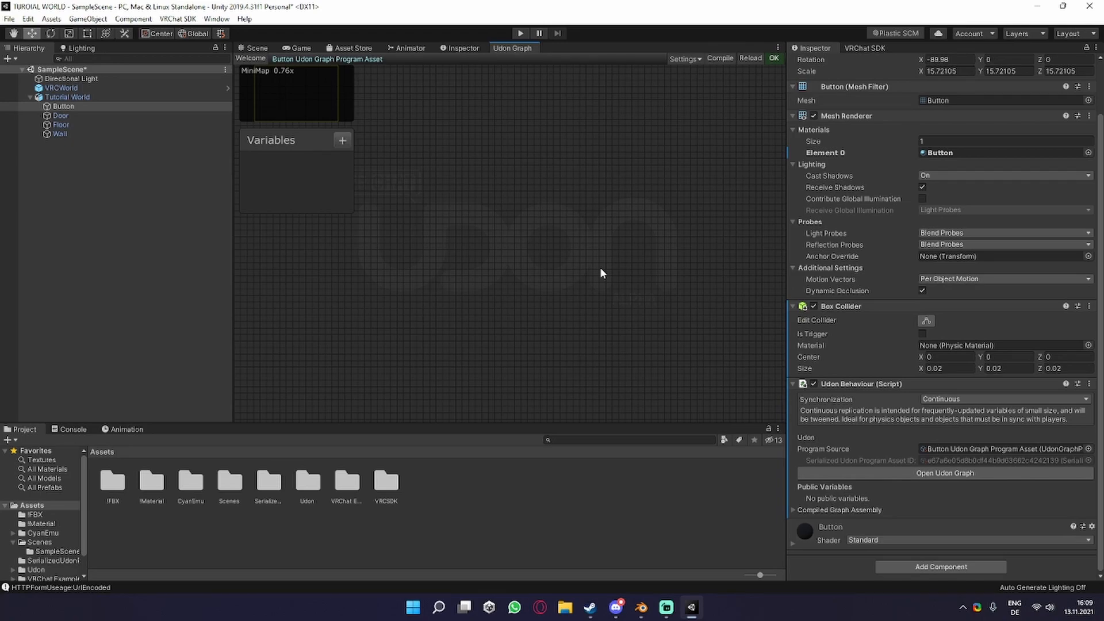
{"action": "mouse_move", "coordinate": [450, 164]}
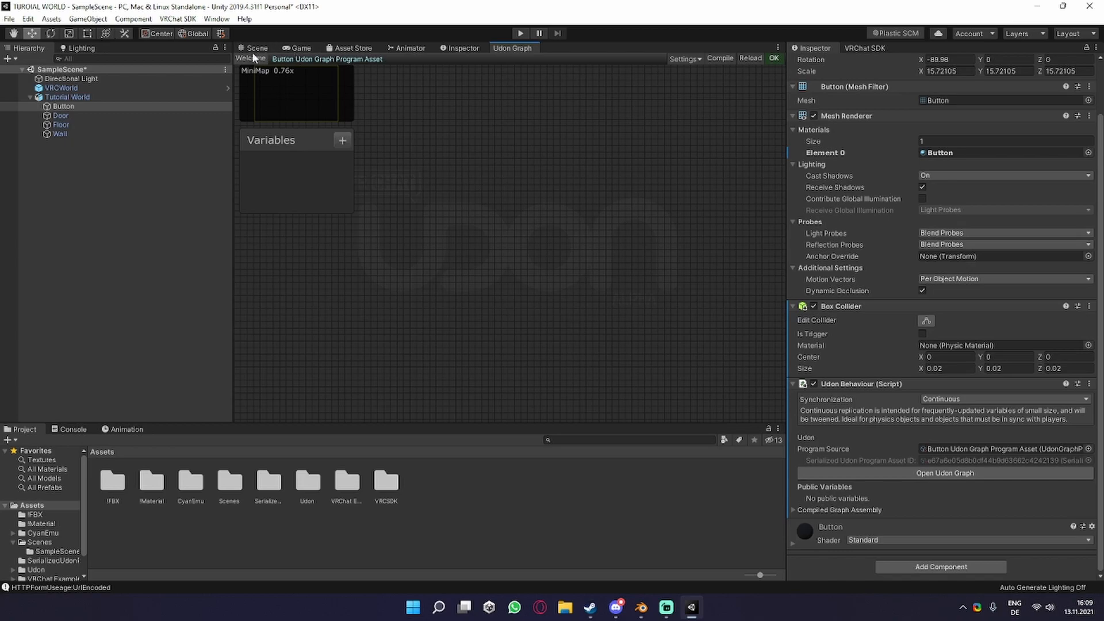
{"action": "left_click", "coordinate": [255, 47]}
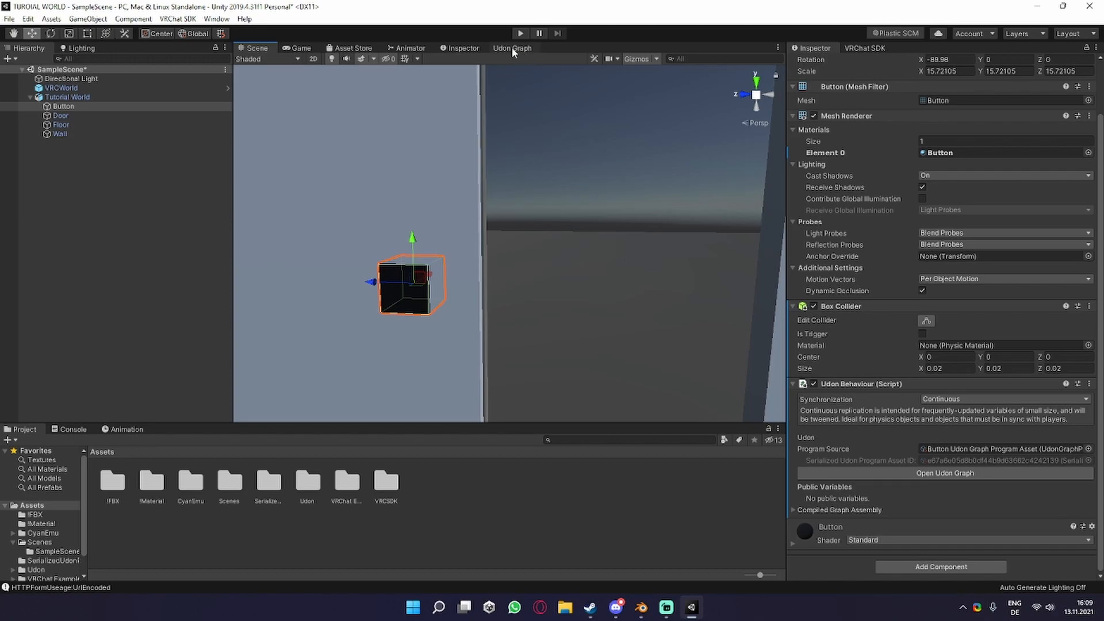
{"action": "left_click", "coordinate": [514, 48]}
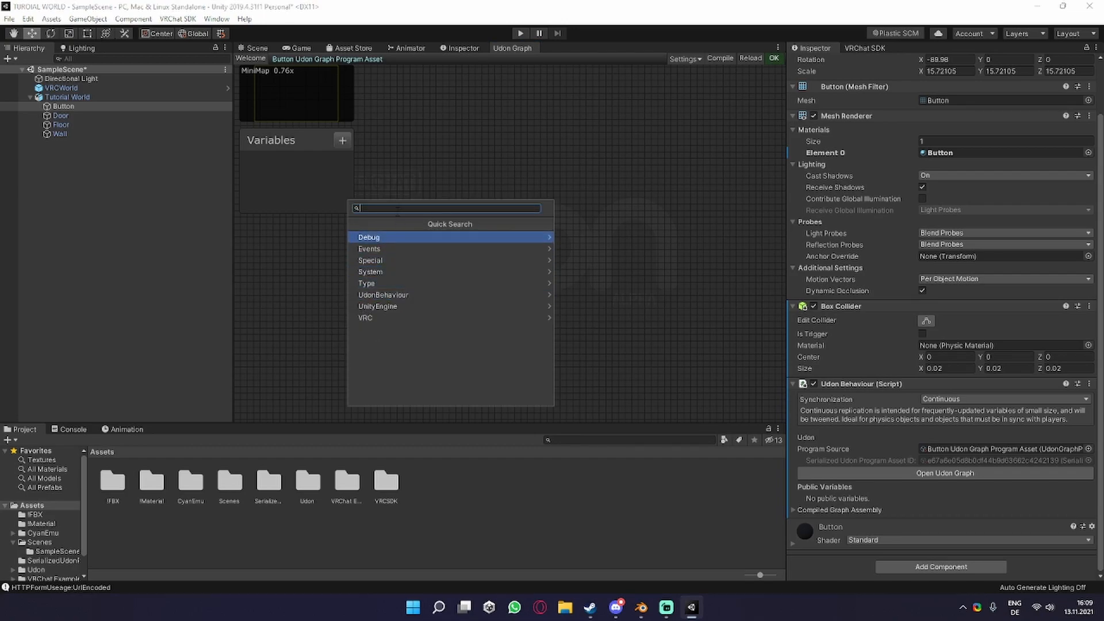
- Add an Interact event node via Quick Search 'Inter'
{"action": "type", "text": "Inter"}
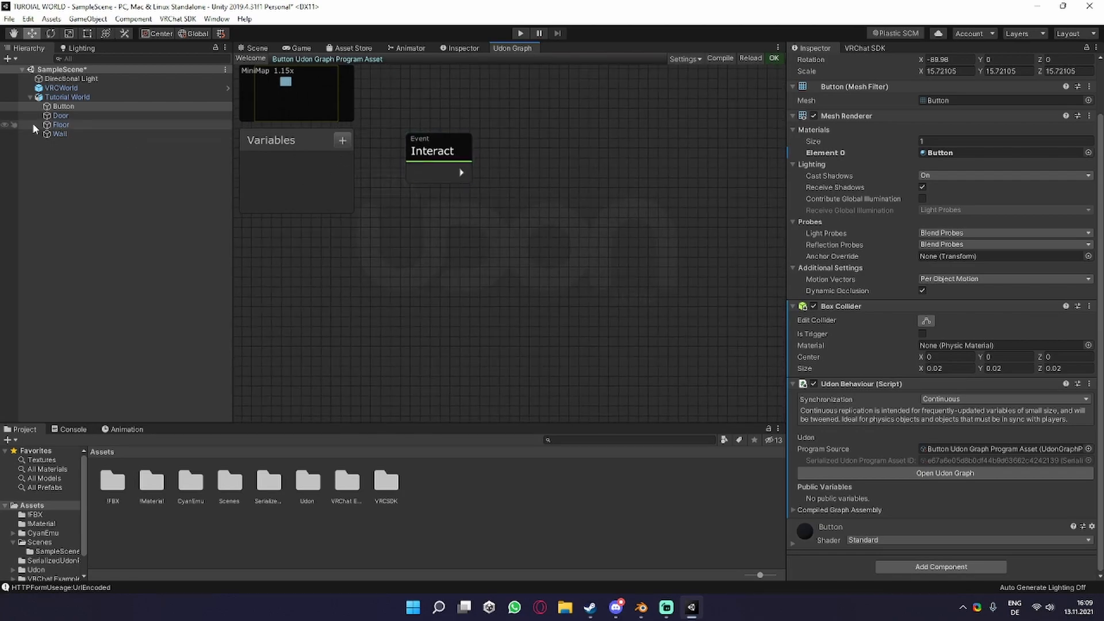
- Bring the Door object from the Hierarchy into the graph as a Door GameObject variable node
{"action": "left_click", "coordinate": [60, 115]}
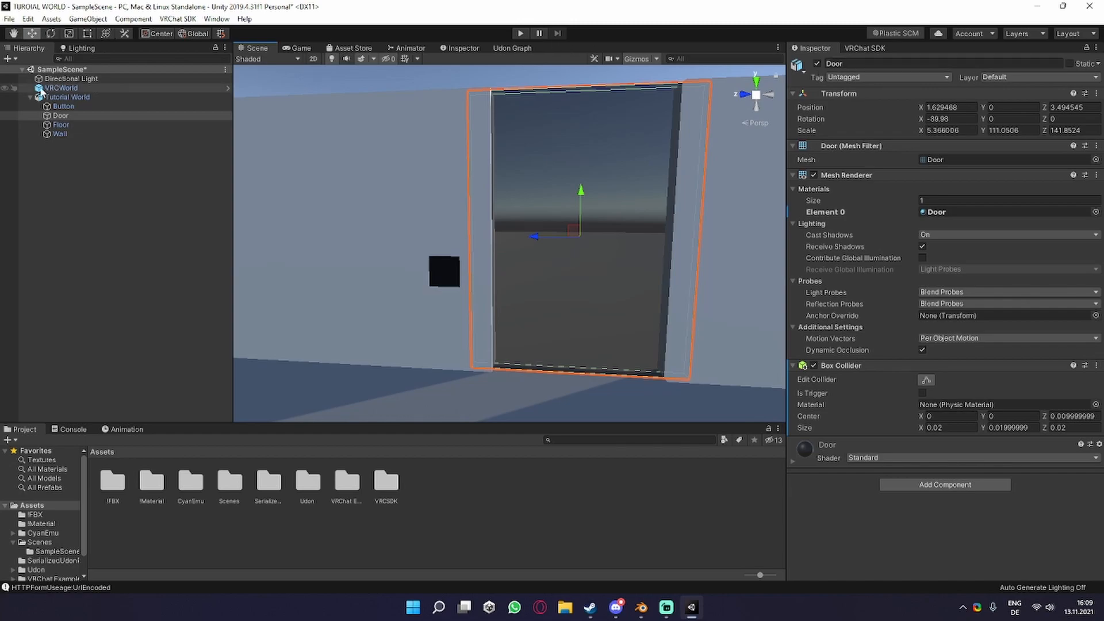
{"action": "left_click", "coordinate": [513, 48]}
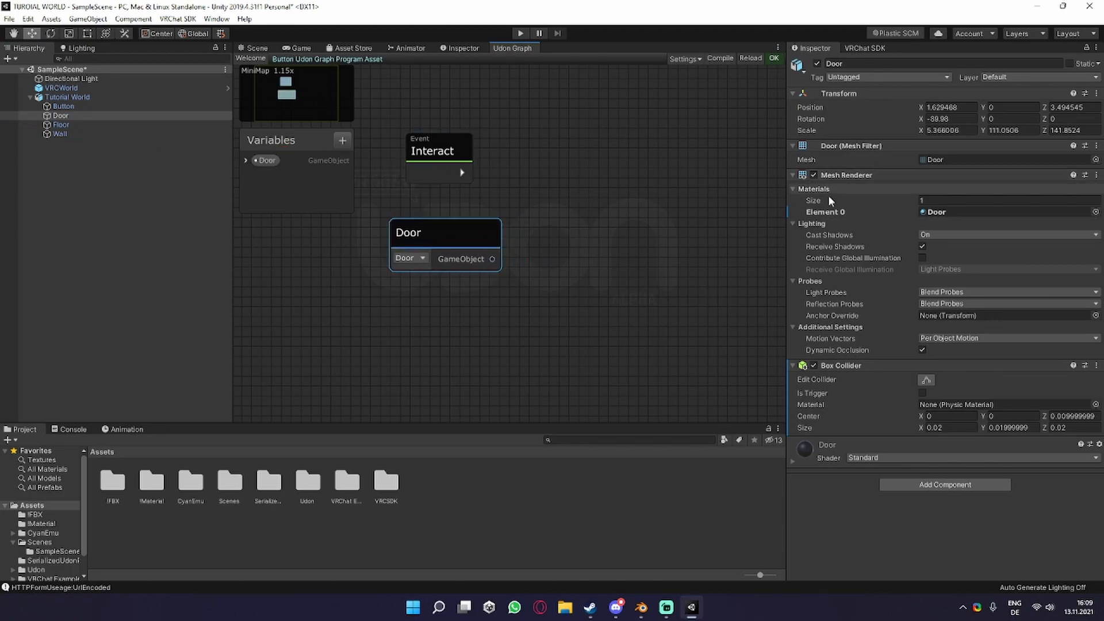
{"action": "left_click", "coordinate": [62, 107]}
{"action": "type", "text": "set act"}
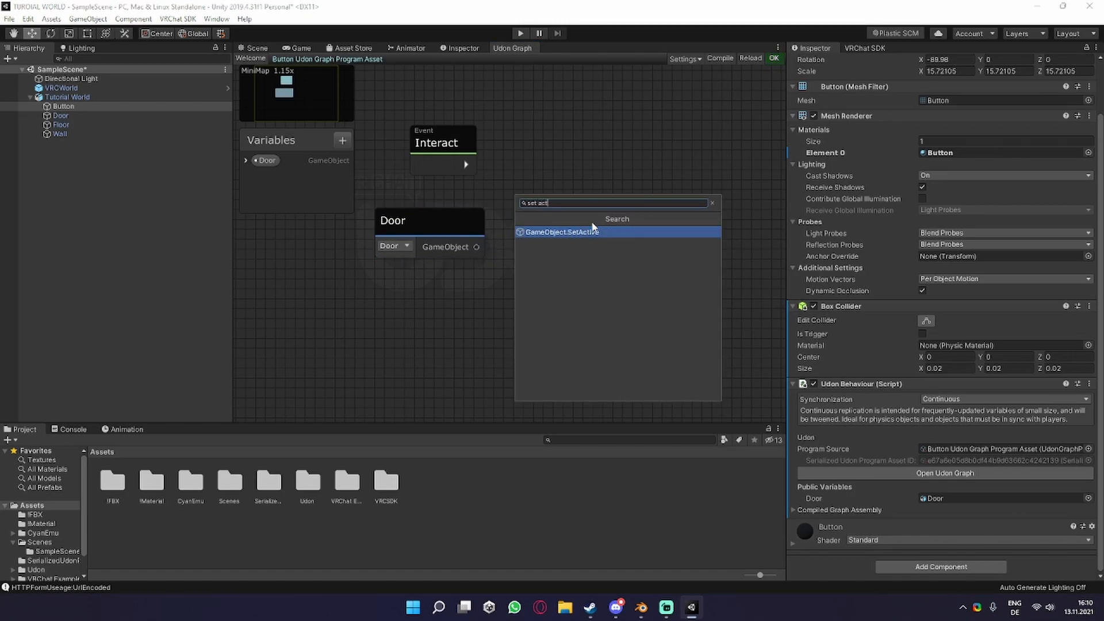
- Add a SetActive node targeting Door, leave its value unchecked, and view the scene
{"action": "left_click", "coordinate": [561, 232]}
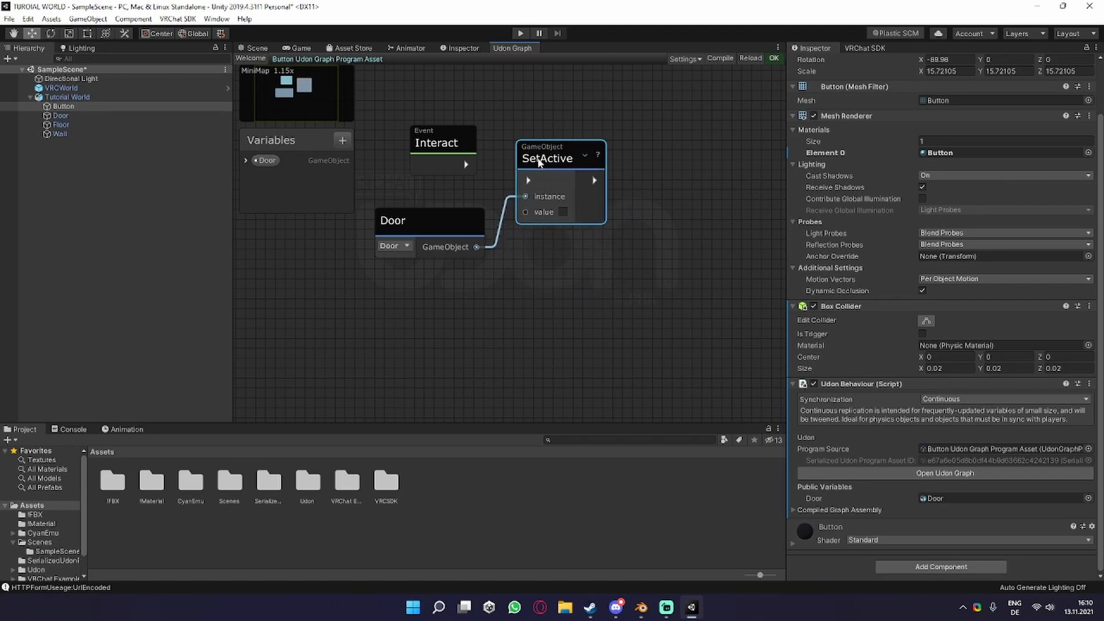
{"action": "left_click_drag", "start_coordinate": [436, 142], "coordinate": [447, 130]}
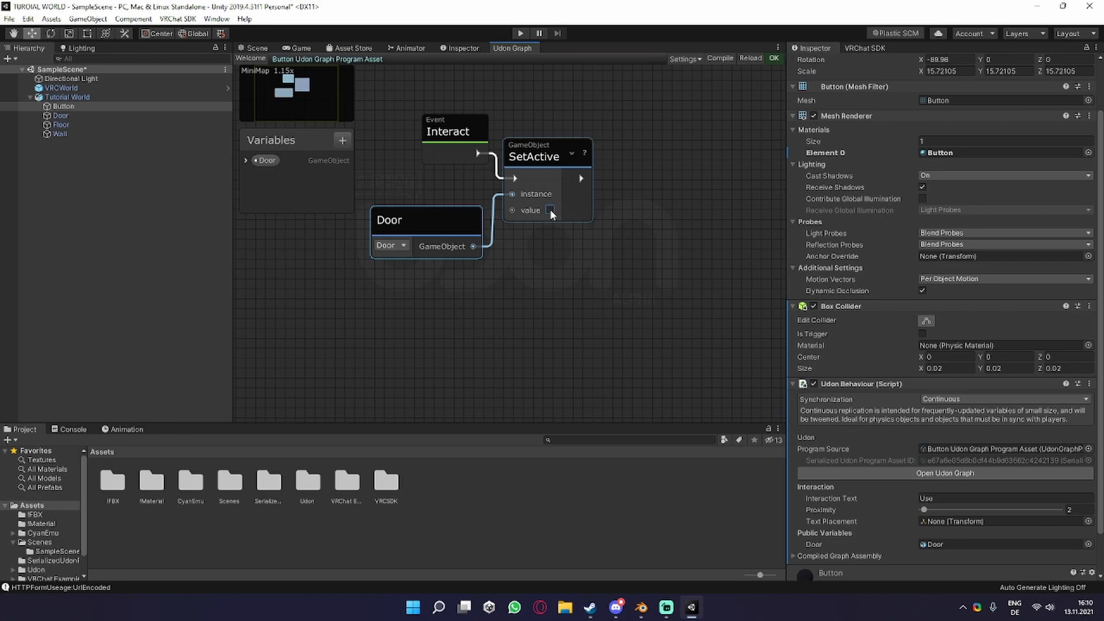
{"action": "left_click", "coordinate": [551, 211]}
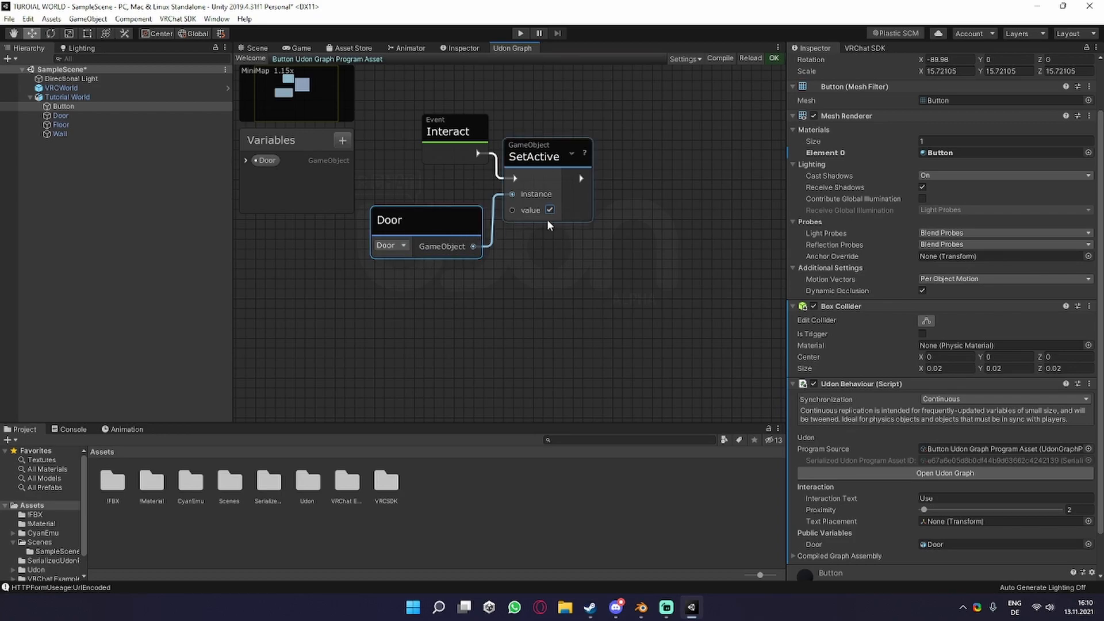
{"action": "left_click", "coordinate": [549, 210]}
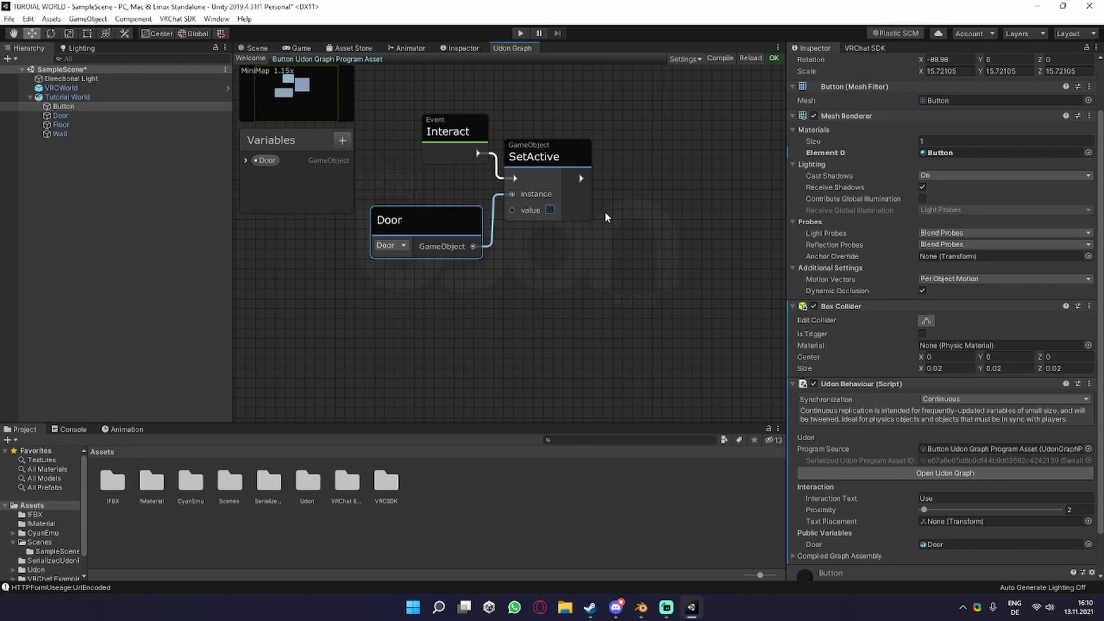
{"action": "left_click", "coordinate": [254, 47]}
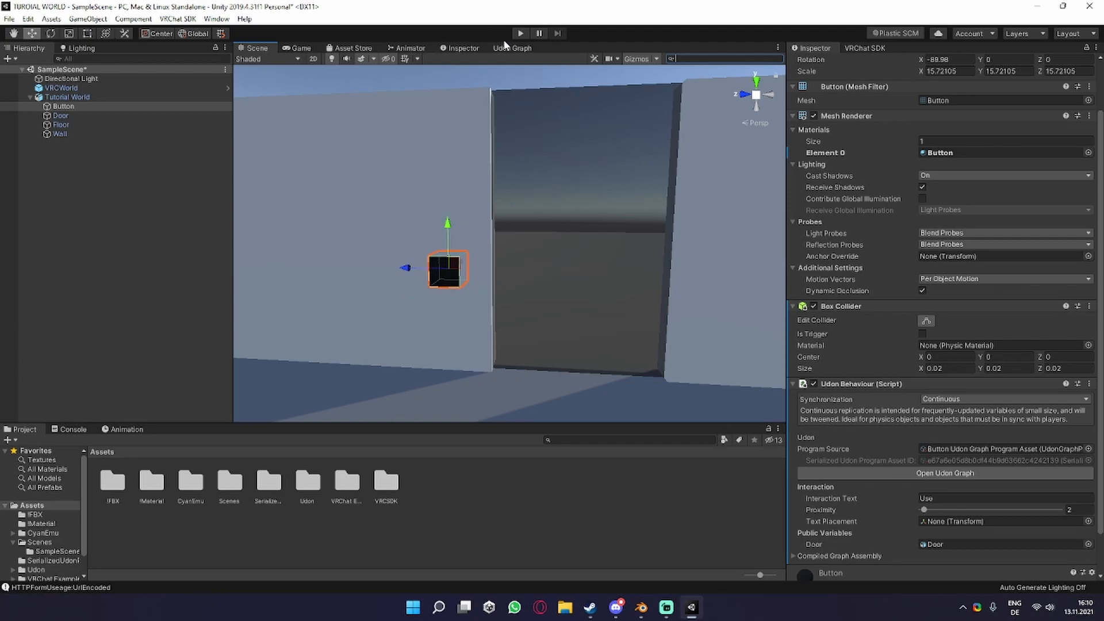
- Add a Get activeSelf node reading Door and wire its bool output into SetActive's value
{"action": "left_click", "coordinate": [513, 47]}
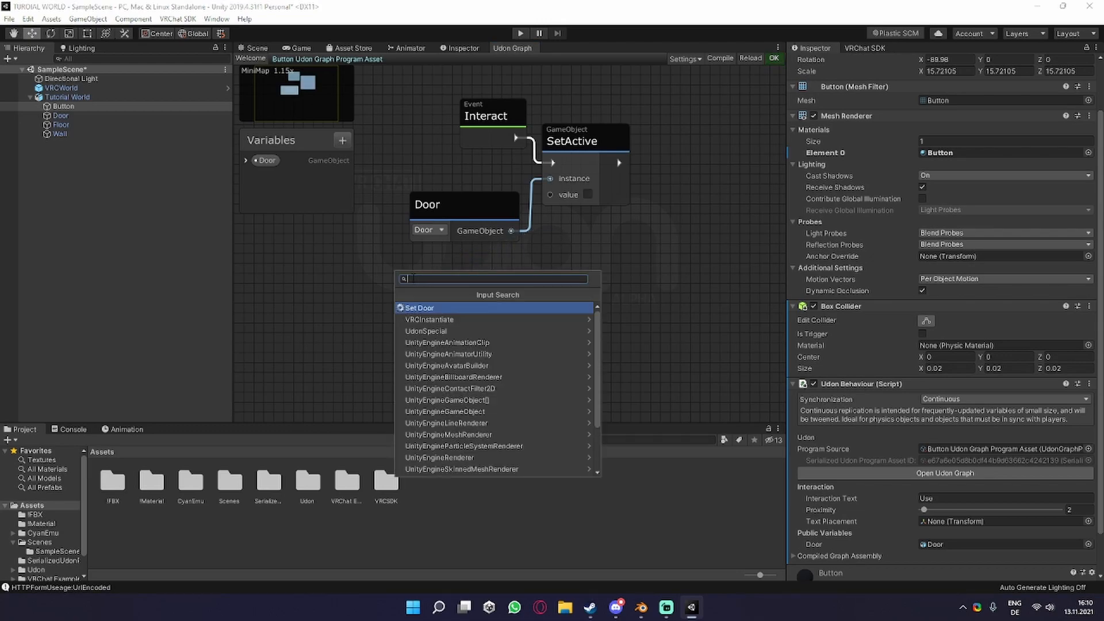
{"action": "type", "text": "get ac"}
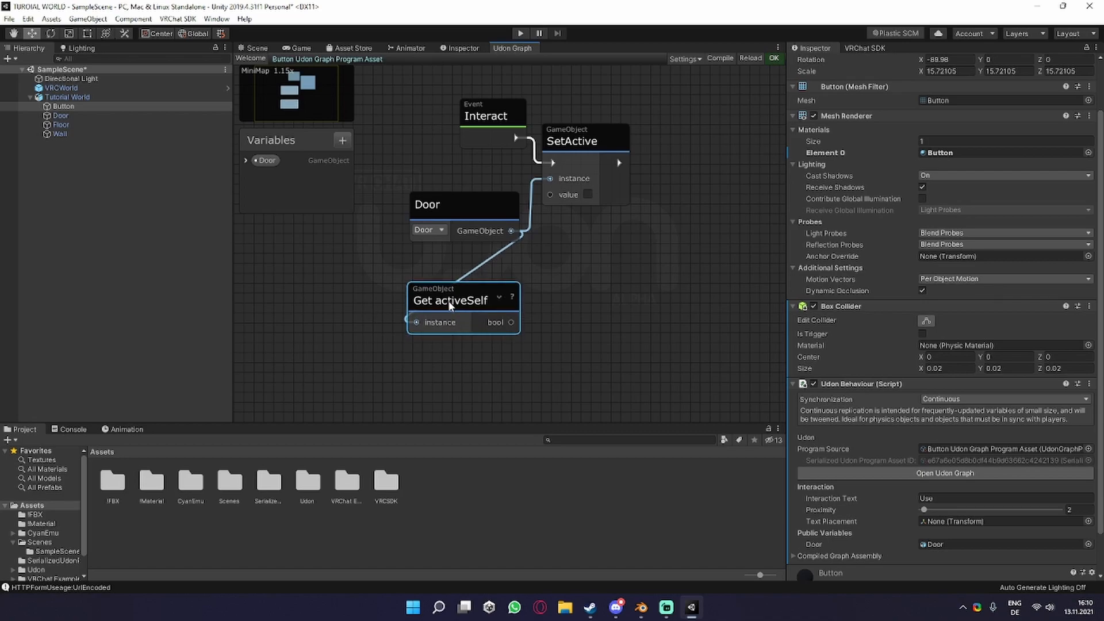
{"action": "left_click_drag", "start_coordinate": [450, 300], "coordinate": [451, 258]}
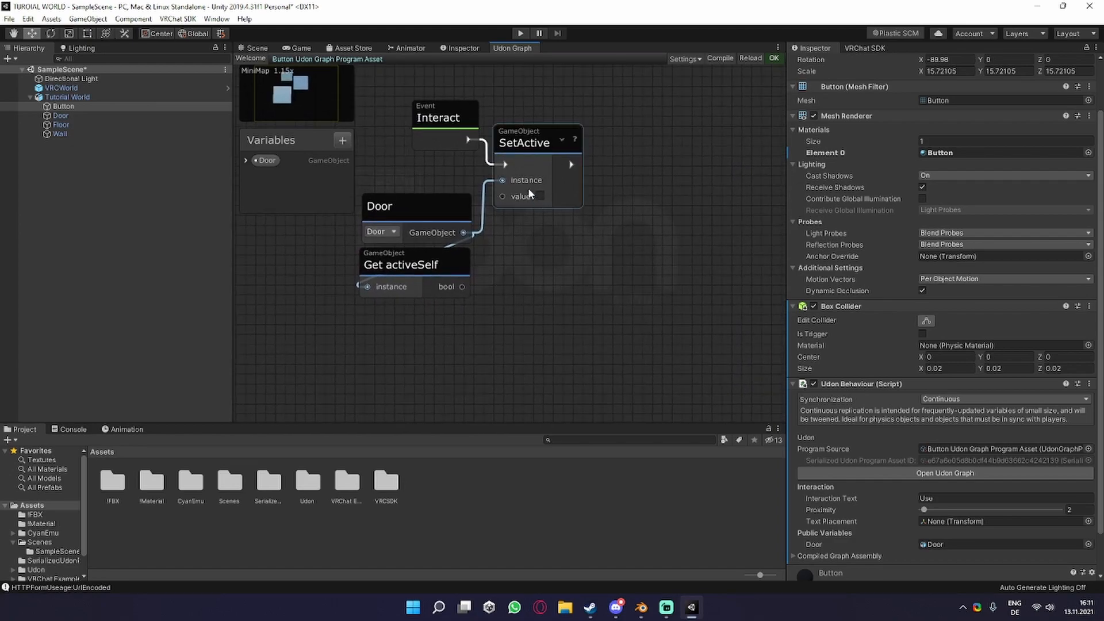
{"action": "left_click_drag", "start_coordinate": [461, 286], "coordinate": [502, 195]}
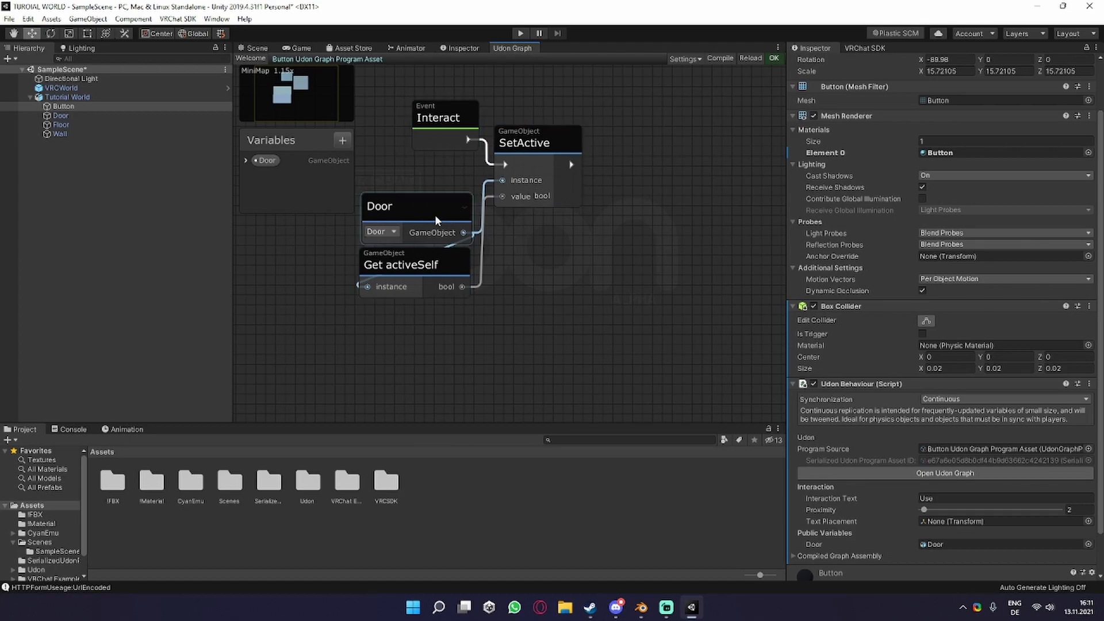
{"action": "mouse_move", "coordinate": [401, 215]}
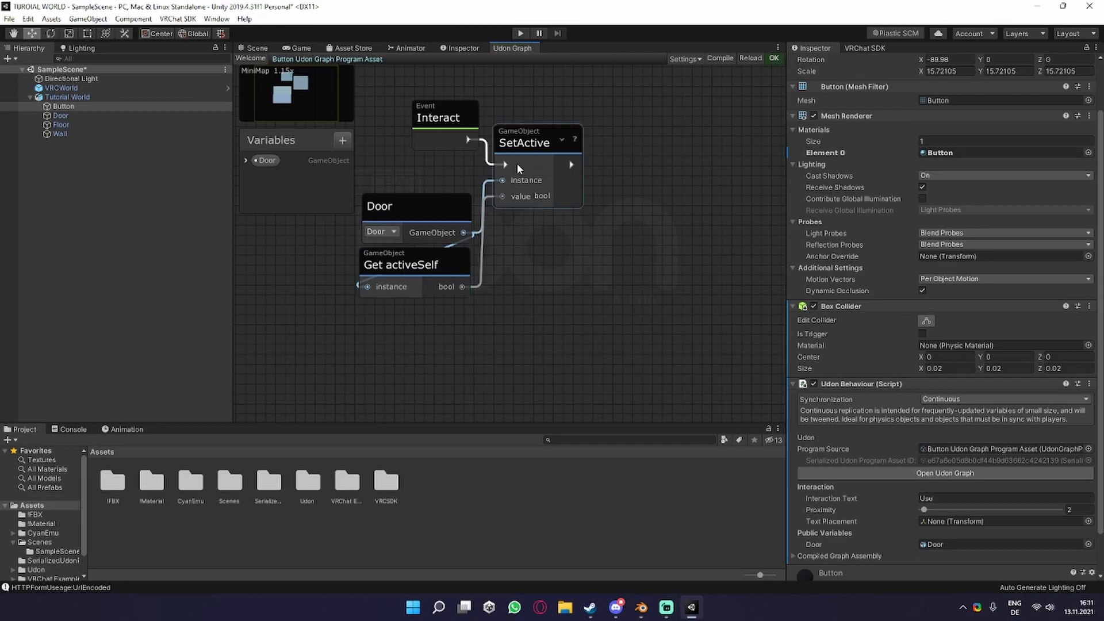
{"action": "mouse_move", "coordinate": [520, 199]}
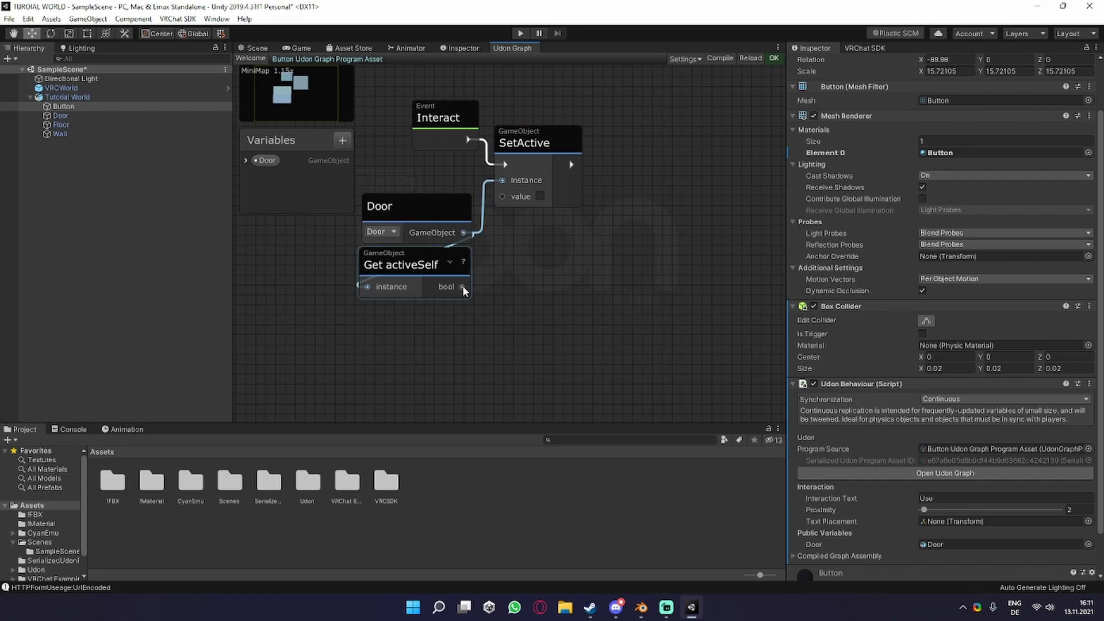
- Insert a Boolean UnaryNegation node between activeSelf and SetActive's value so the door toggles
{"action": "left_click_drag", "start_coordinate": [464, 286], "coordinate": [371, 333]}
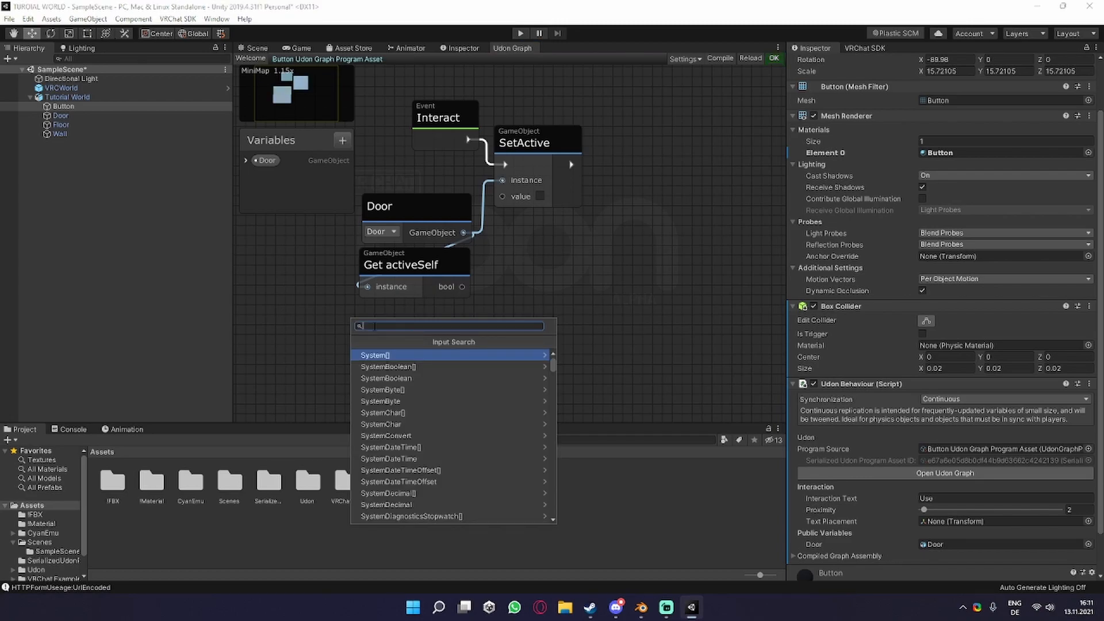
{"action": "type", "text": "una"}
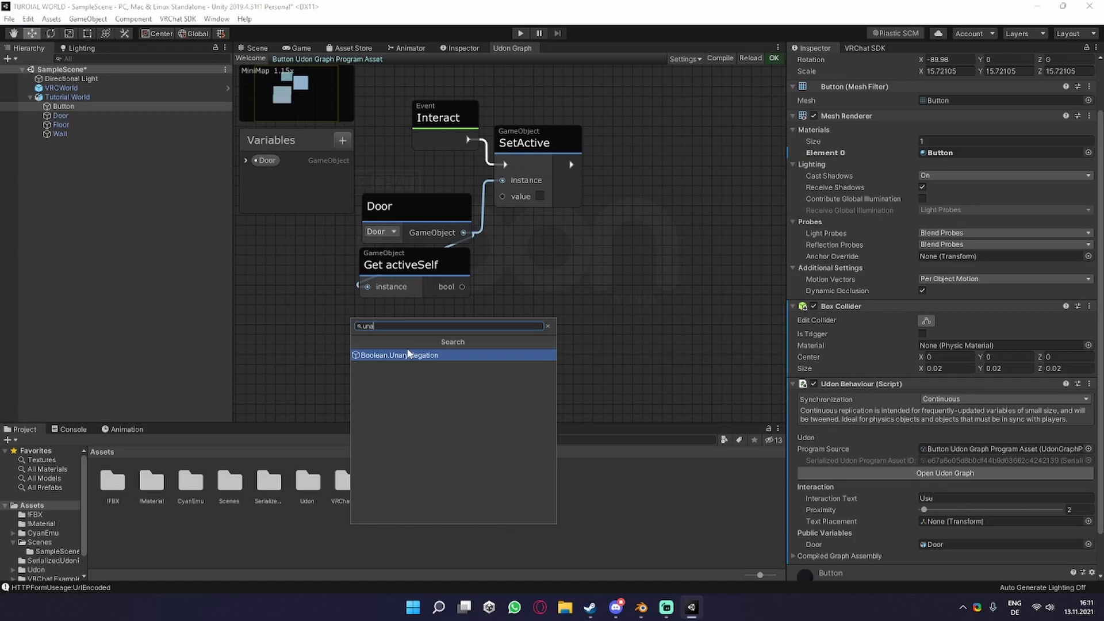
{"action": "left_click", "coordinate": [398, 355]}
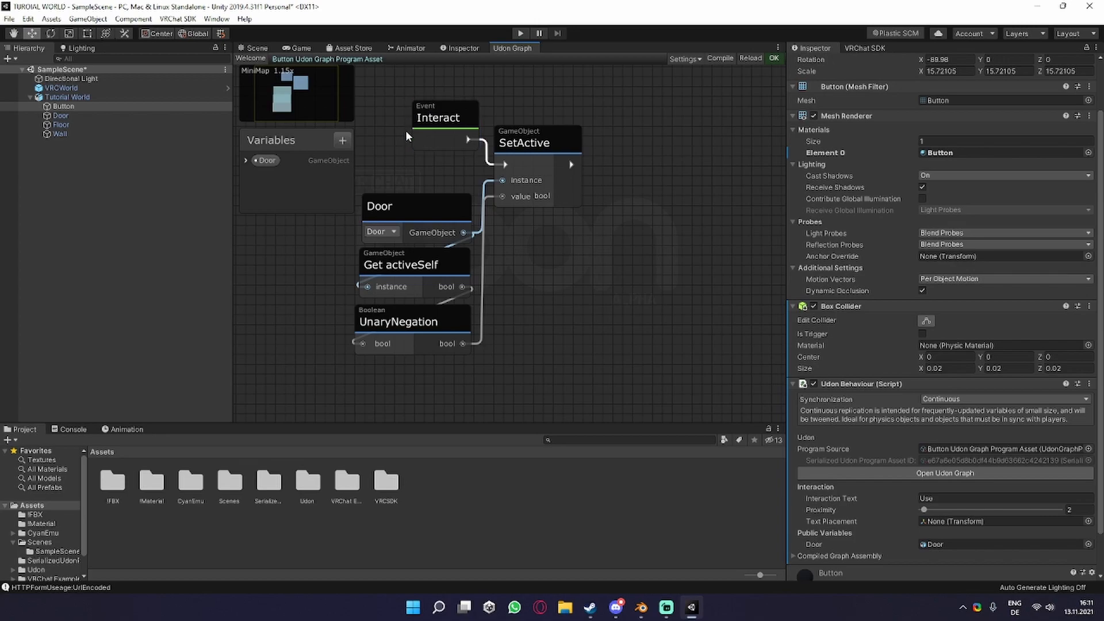
{"action": "left_click", "coordinate": [255, 47]}
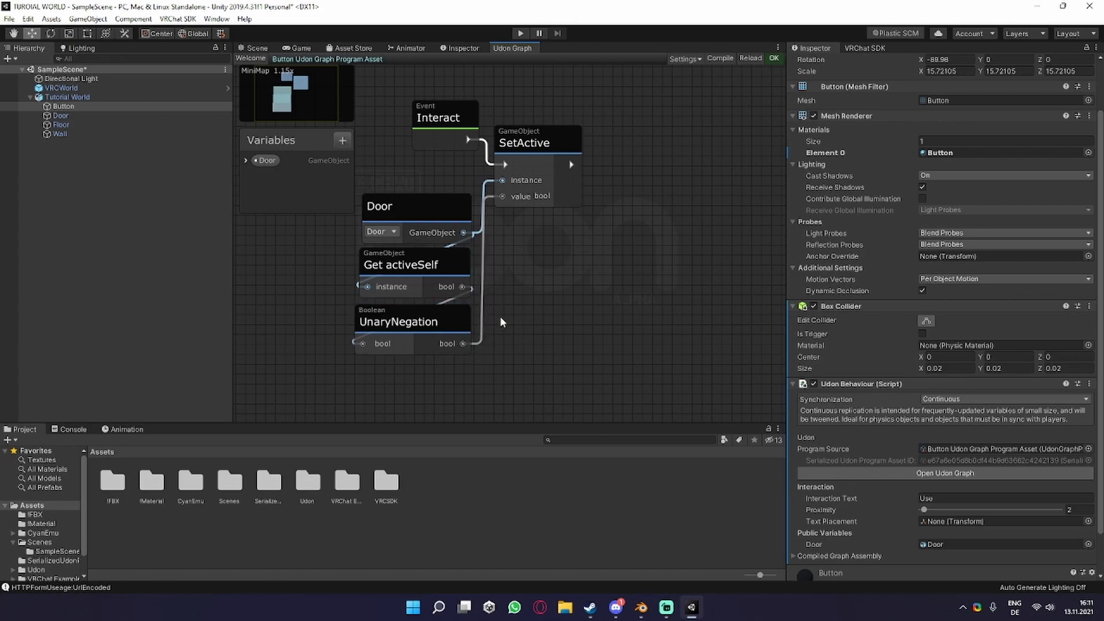
{"action": "mouse_move", "coordinate": [474, 296]}
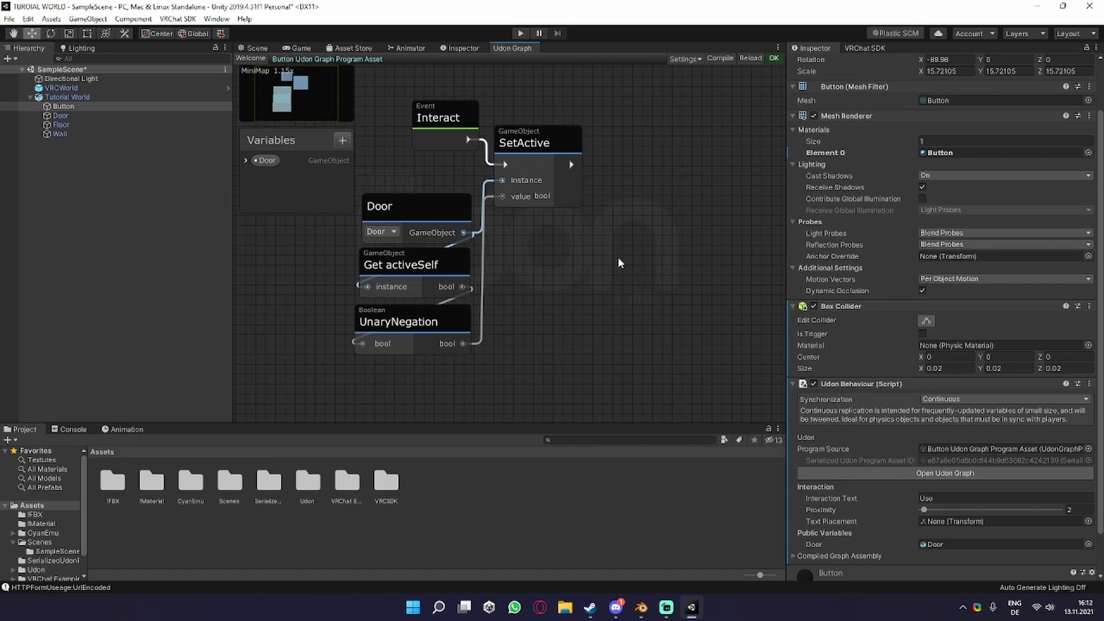
{"action": "mouse_move", "coordinate": [811, 495]}
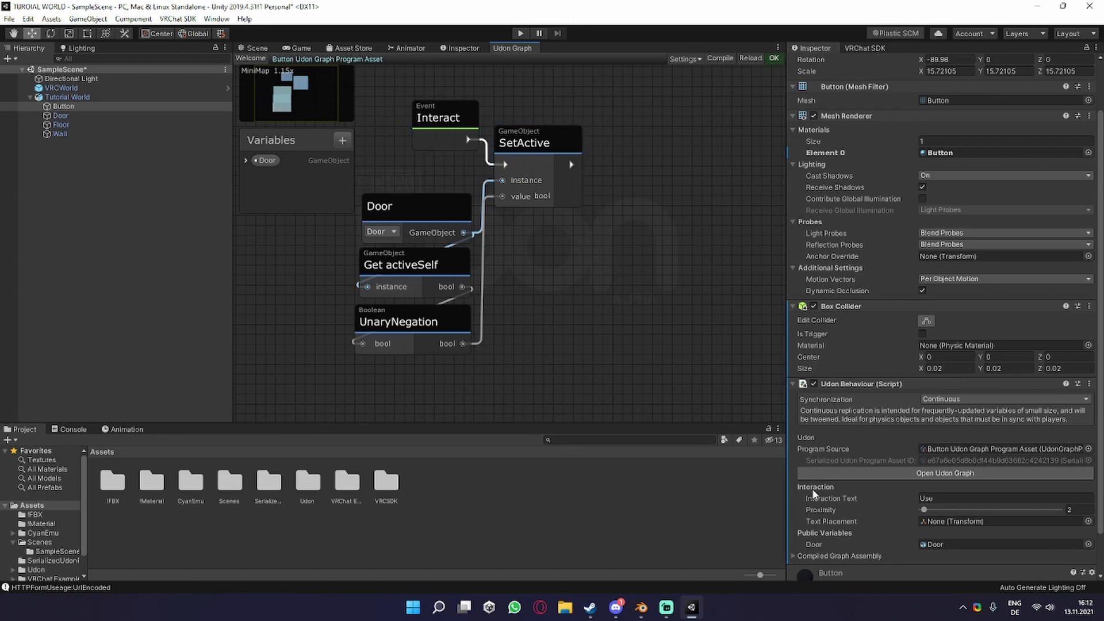
- Set the Udon Behaviour's Interaction Text to 'Door Open/Close' and return to the scene
{"action": "left_click", "coordinate": [1003, 499]}
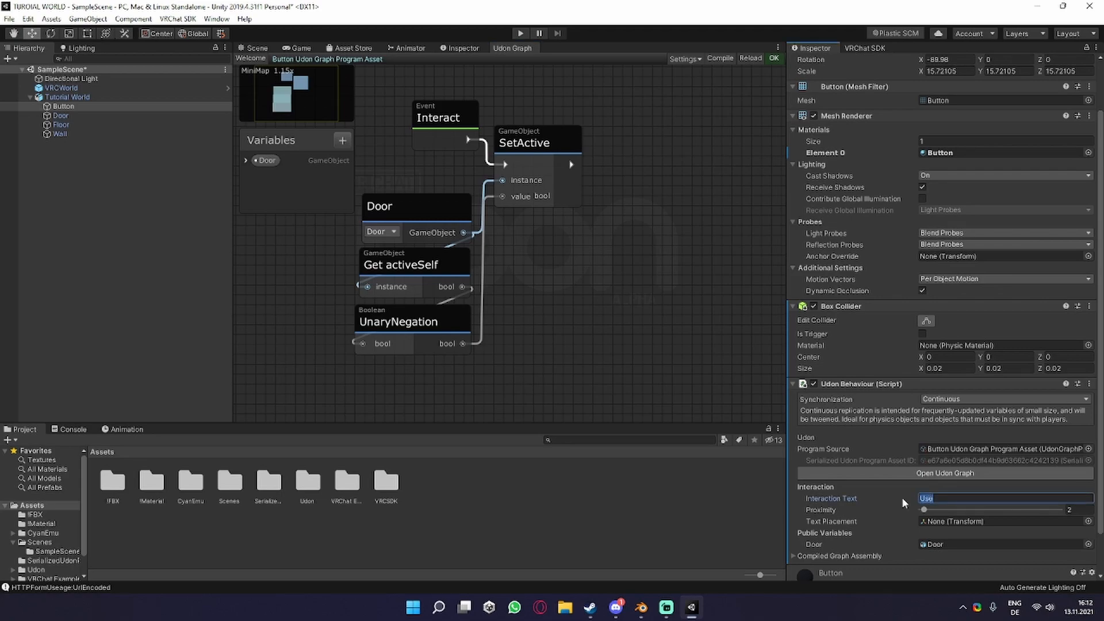
{"action": "type", "text": "Do"}
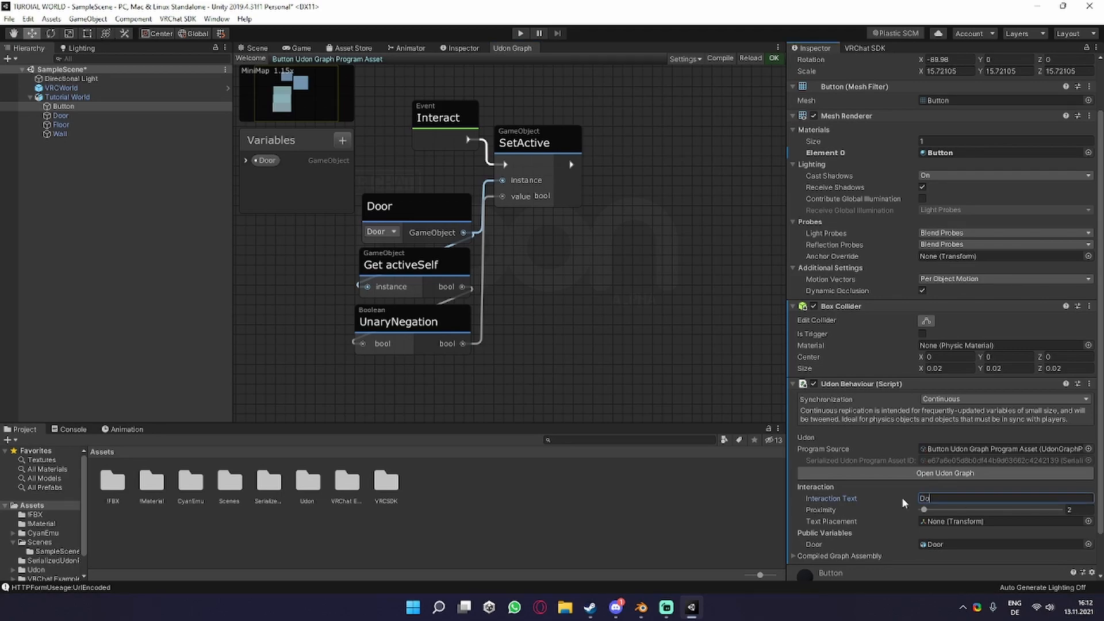
{"action": "type", "text": "Door Open"}
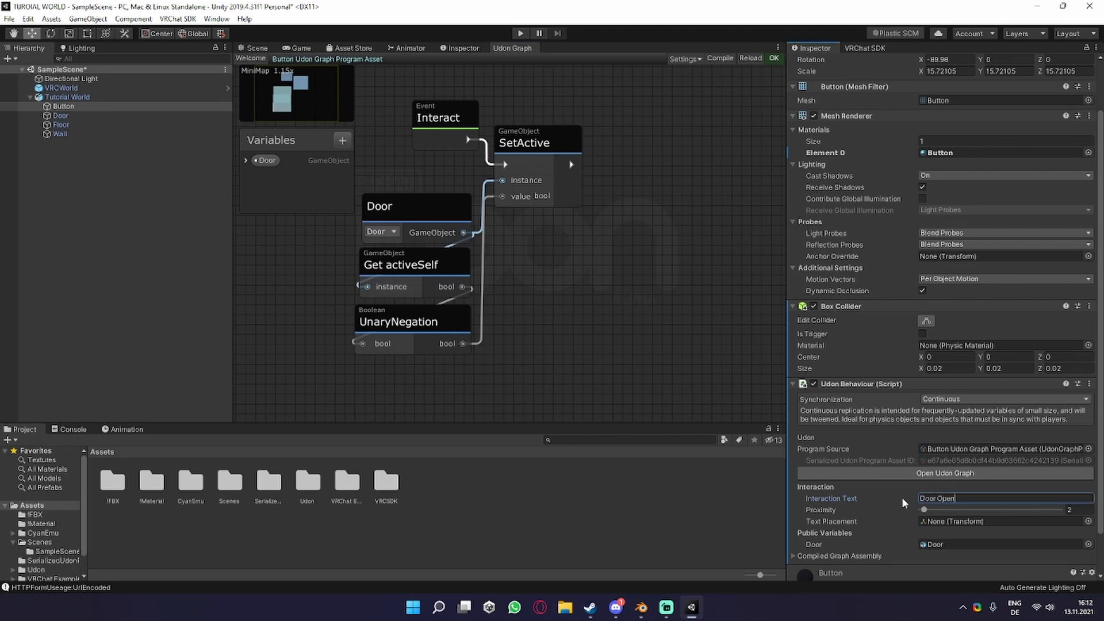
{"action": "type", "text": "/Close"}
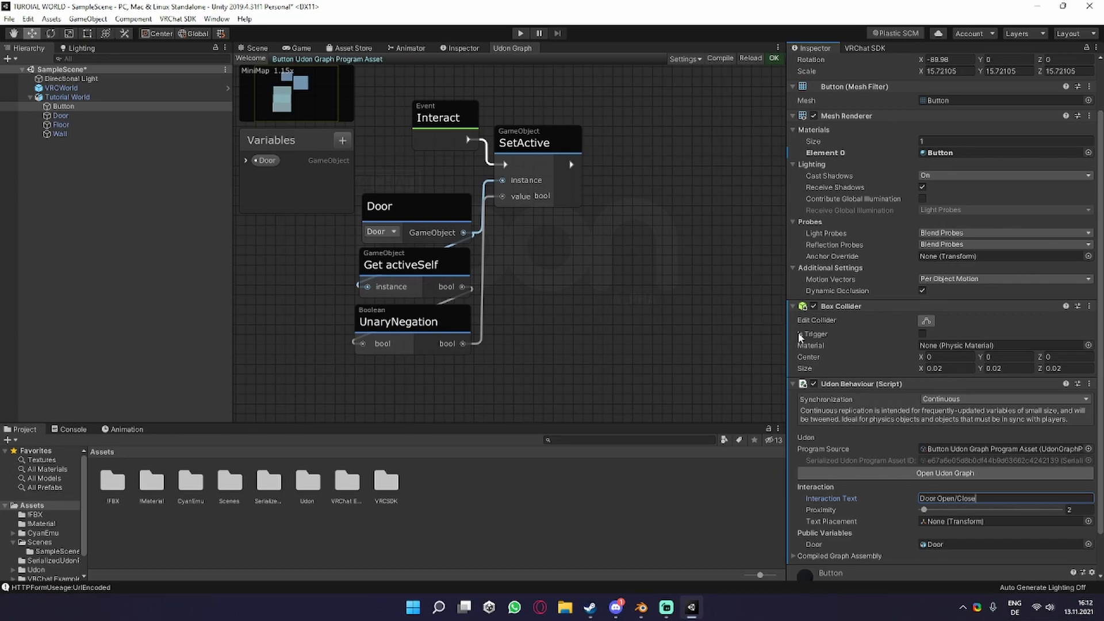
{"action": "mouse_move", "coordinate": [771, 287]}
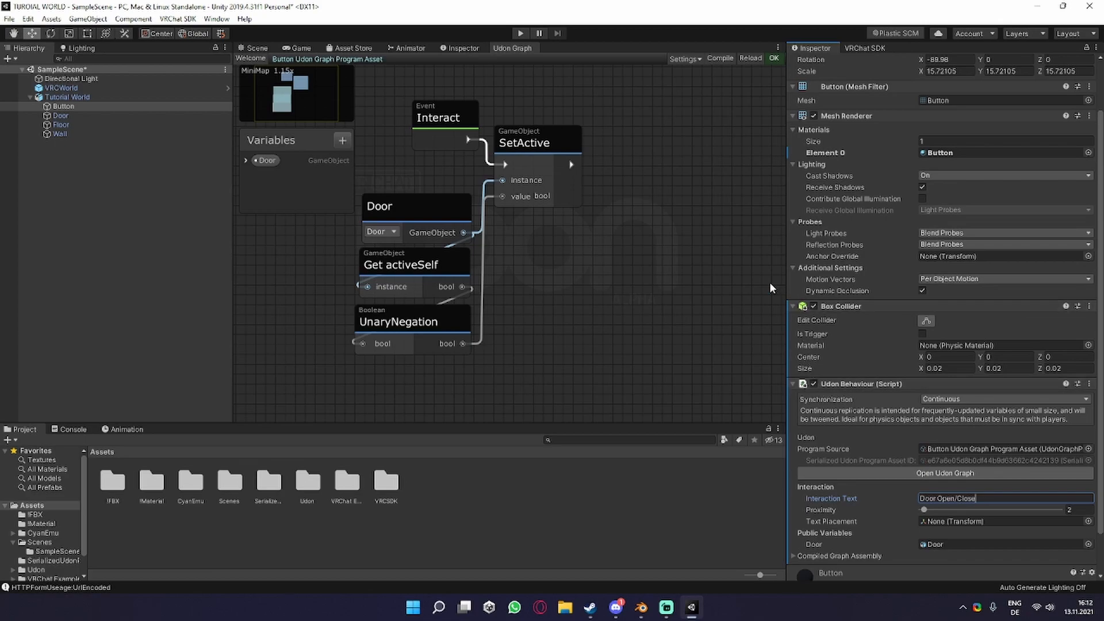
{"action": "left_click", "coordinate": [252, 48]}
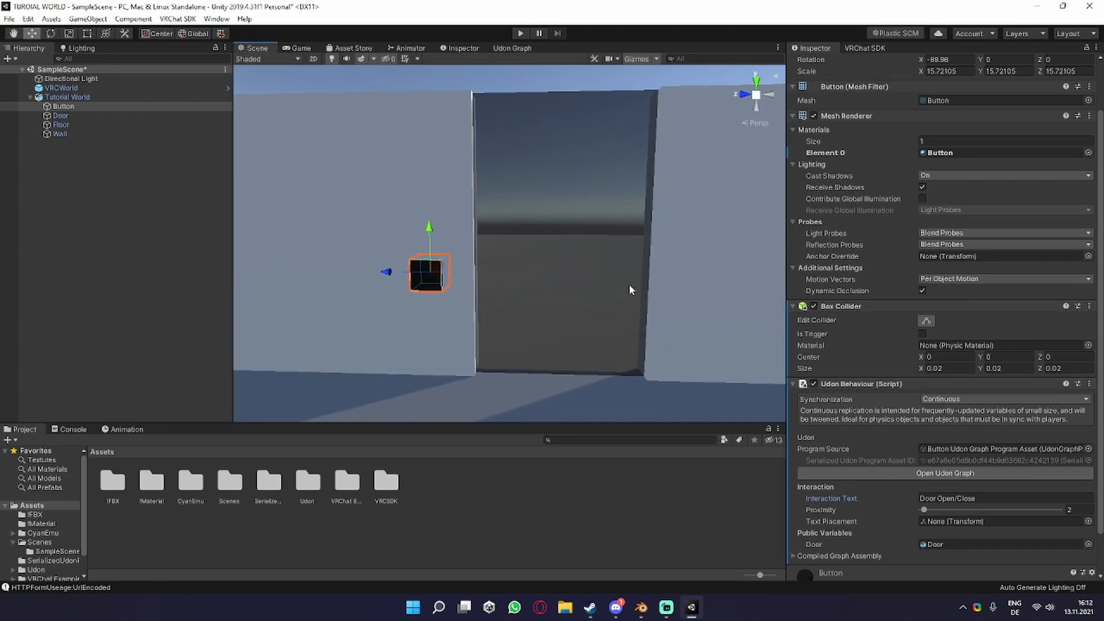
{"action": "mouse_move", "coordinate": [176, 511]}
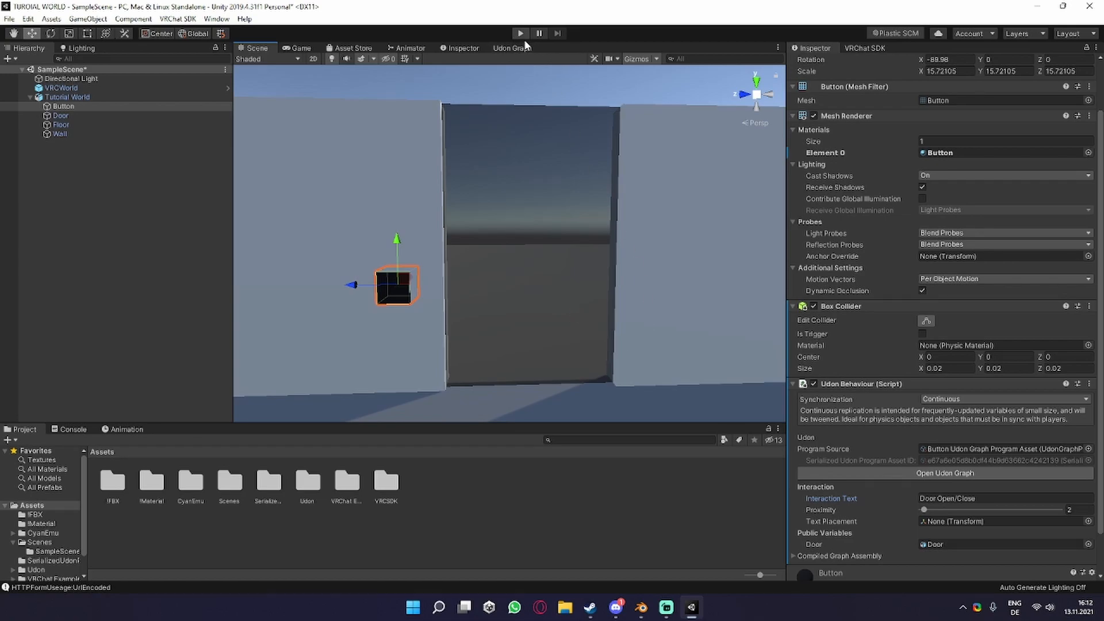
{"action": "mouse_move", "coordinate": [519, 33]}
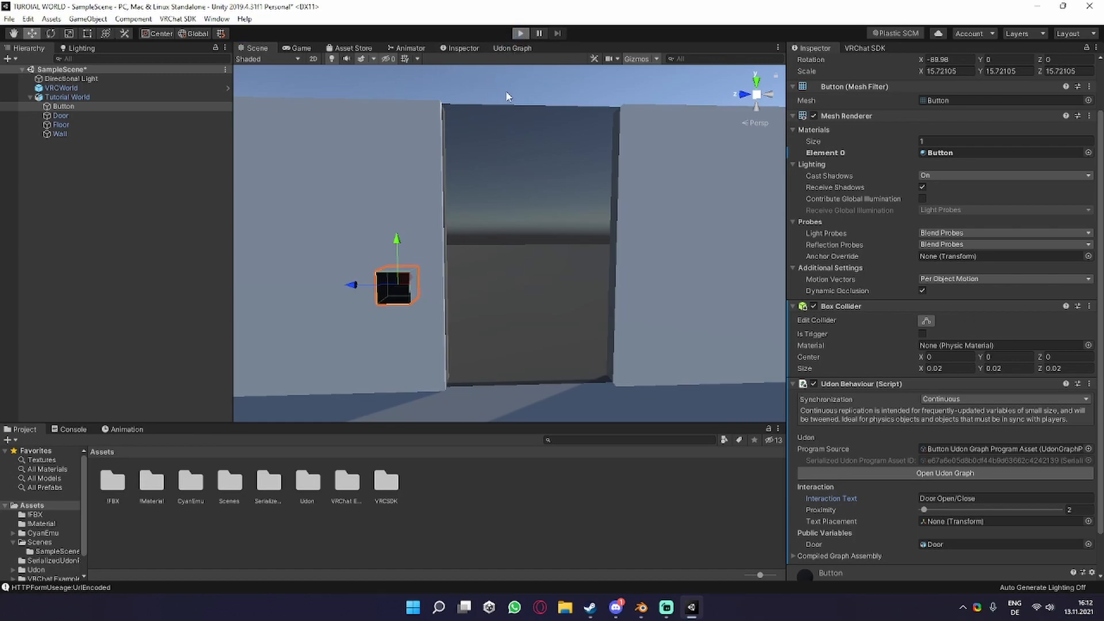
{"action": "mouse_move", "coordinate": [511, 153]}
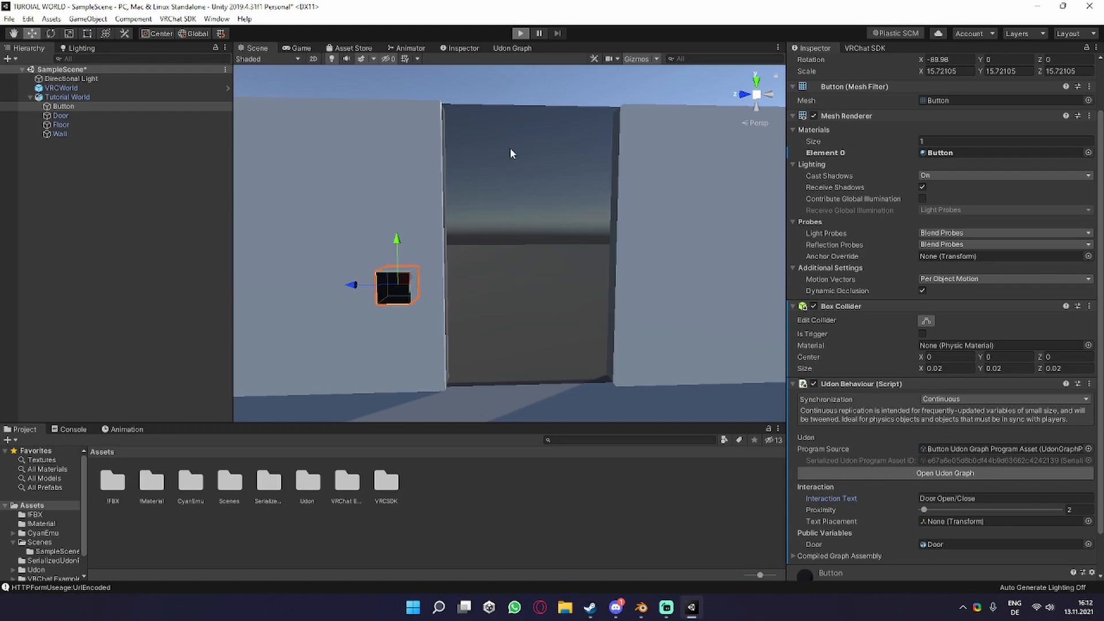
{"action": "mouse_move", "coordinate": [539, 196]}
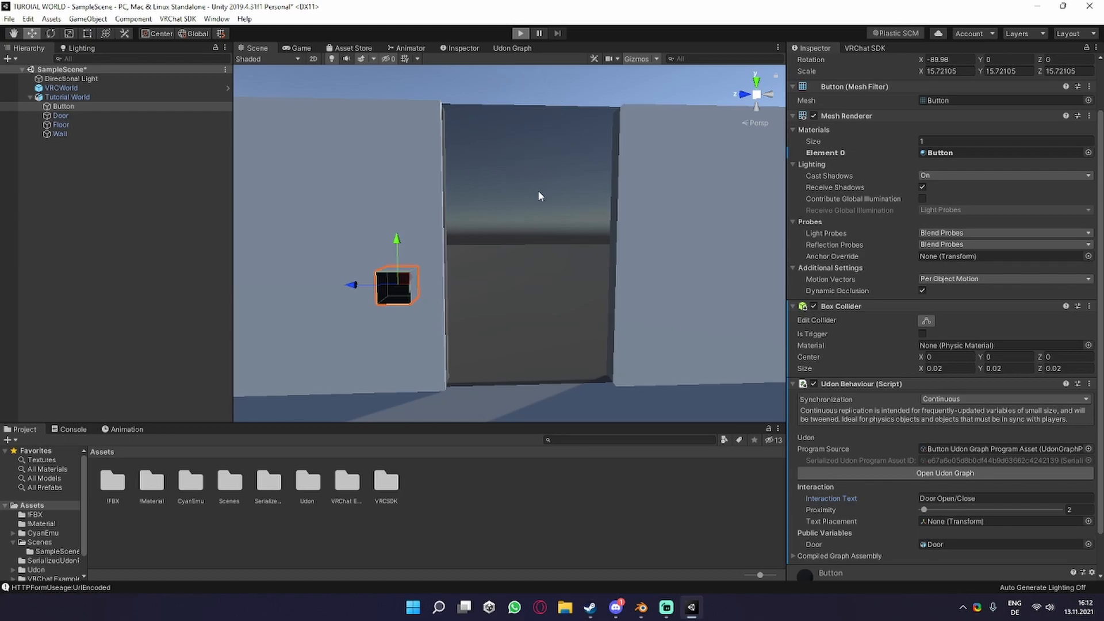
- Enter Play mode to test the button toggling the door
{"action": "left_click", "coordinate": [521, 34]}
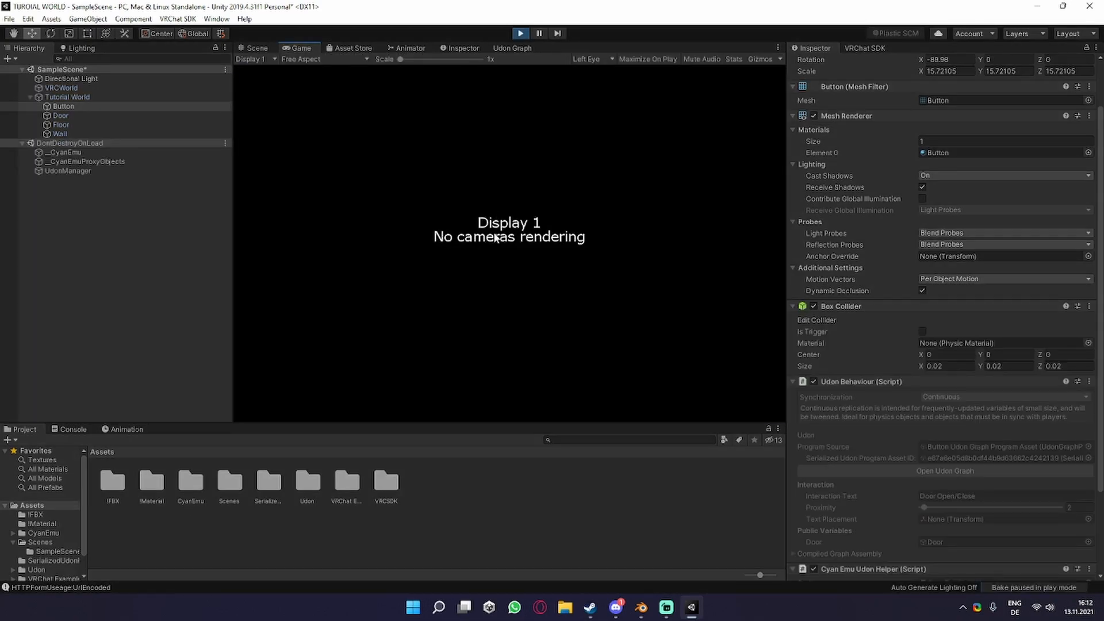